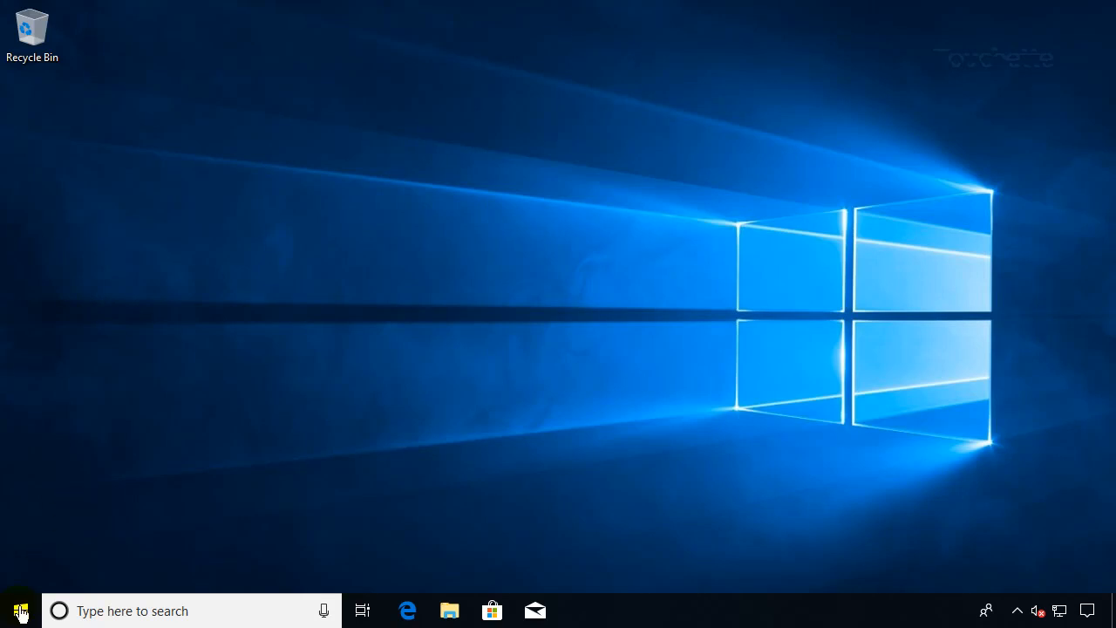
- Search the Start menu for 'de' to find Device Manager
click(21, 609)
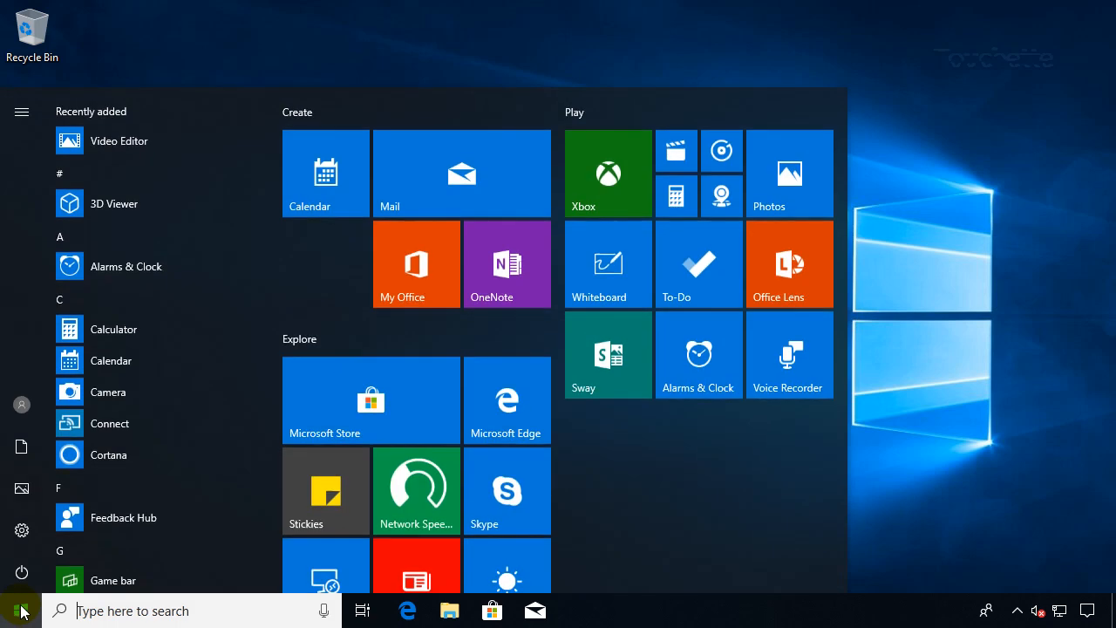
text(de)
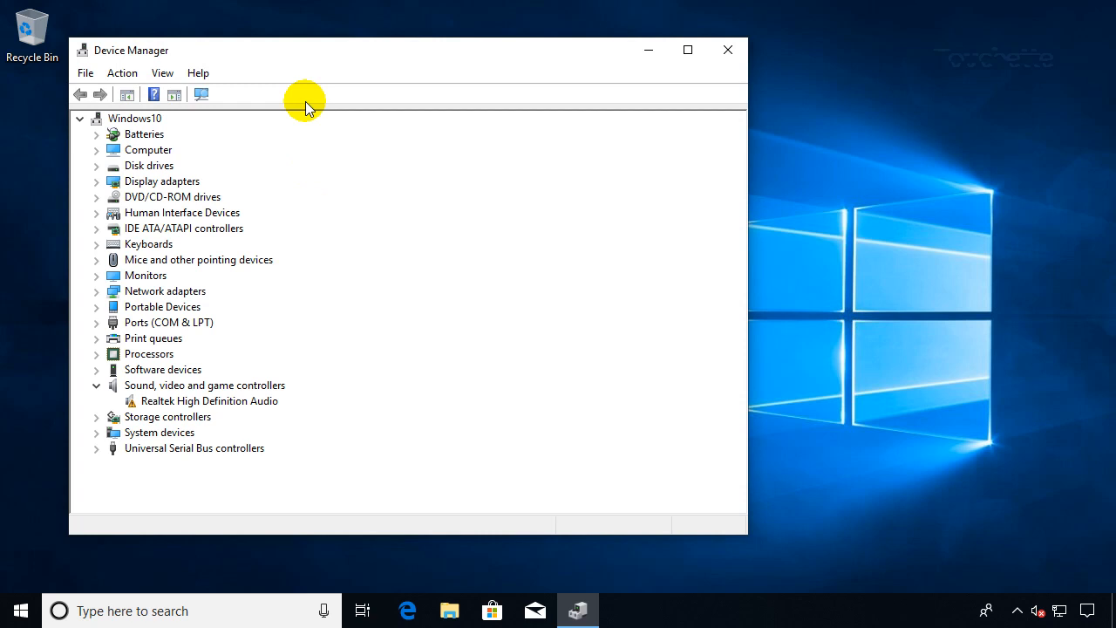
- Center the Device Manager window, browse DVD/CD-ROM drives, and expand Keyboards
drag(305, 50, 406, 56)
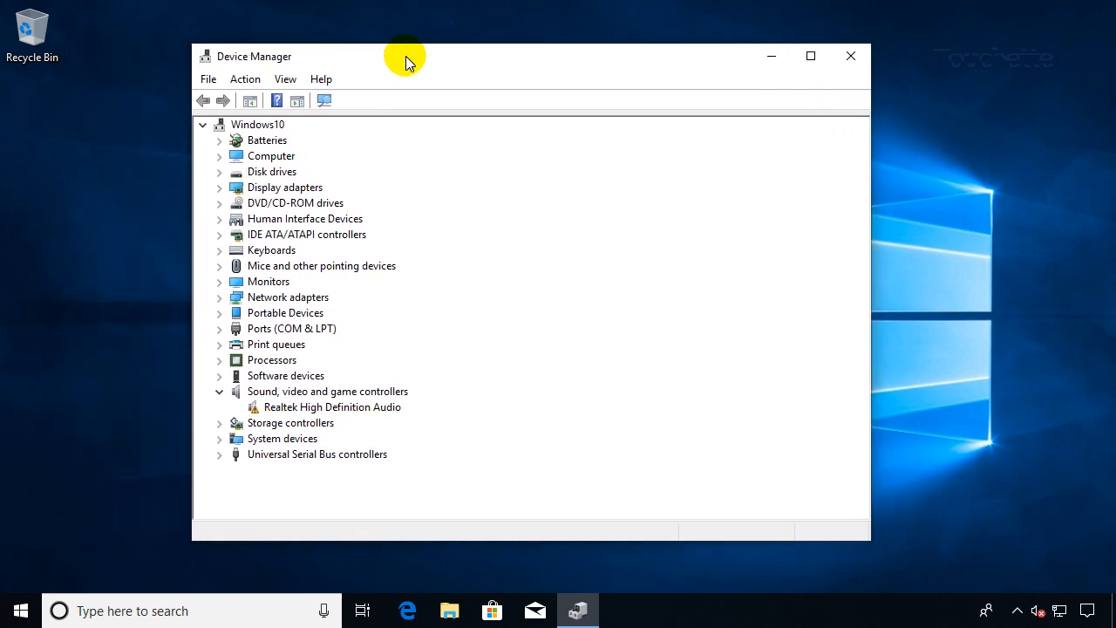
mouse_move(360, 109)
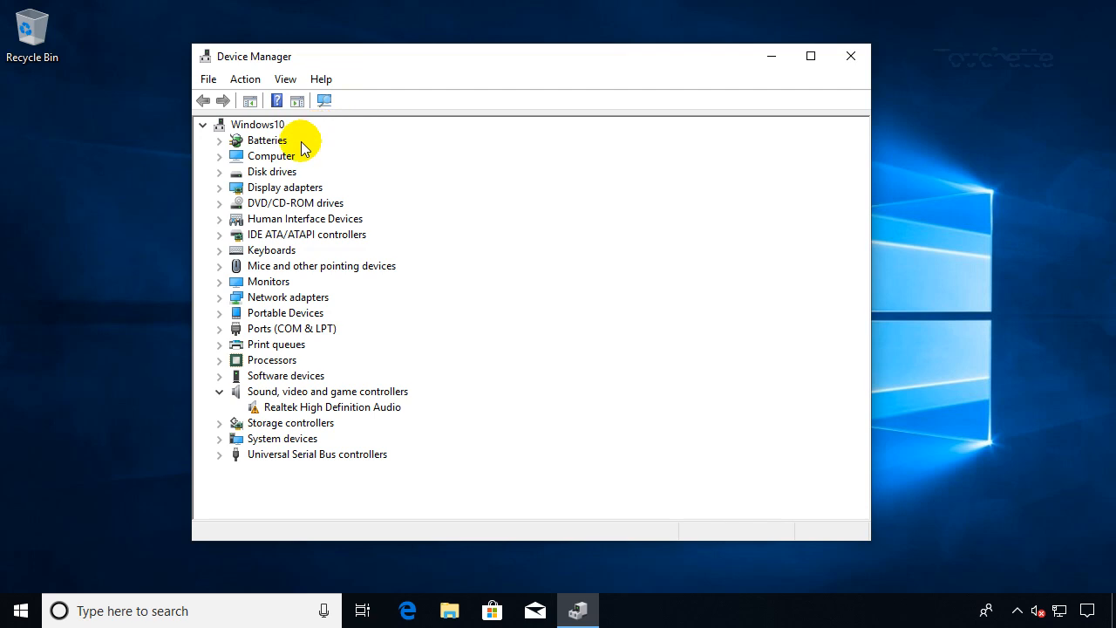
mouse_move(238, 186)
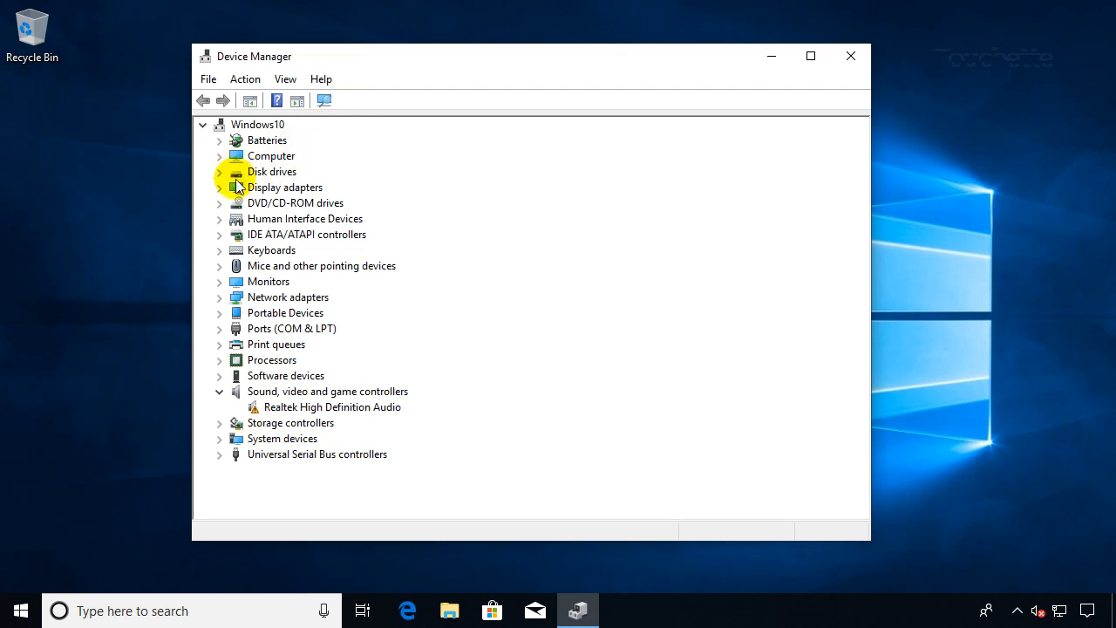
click(219, 203)
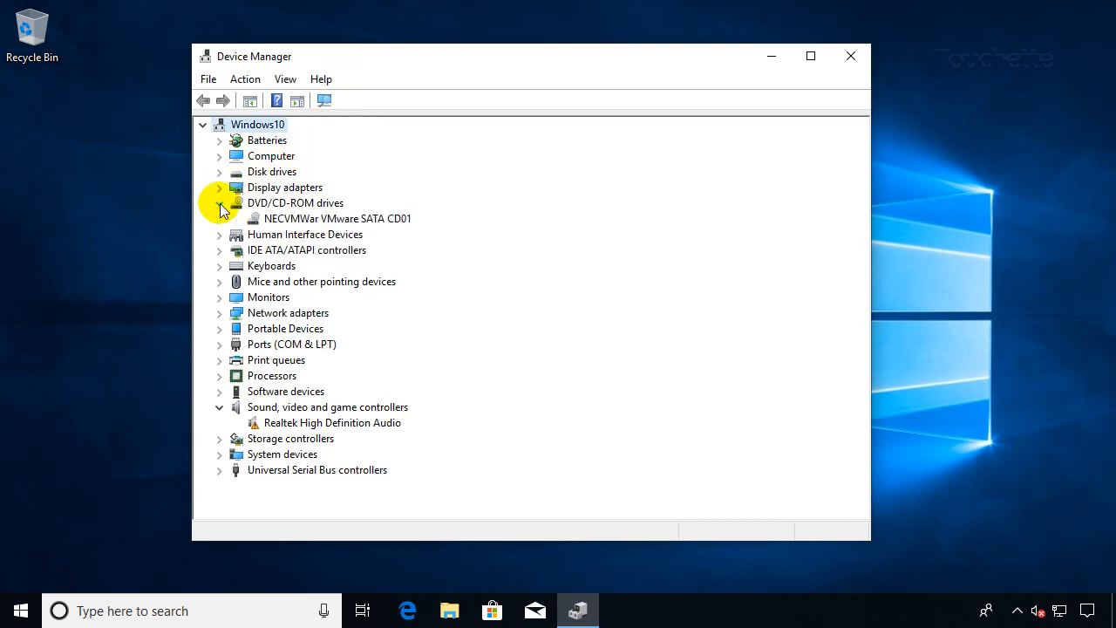
click(219, 203)
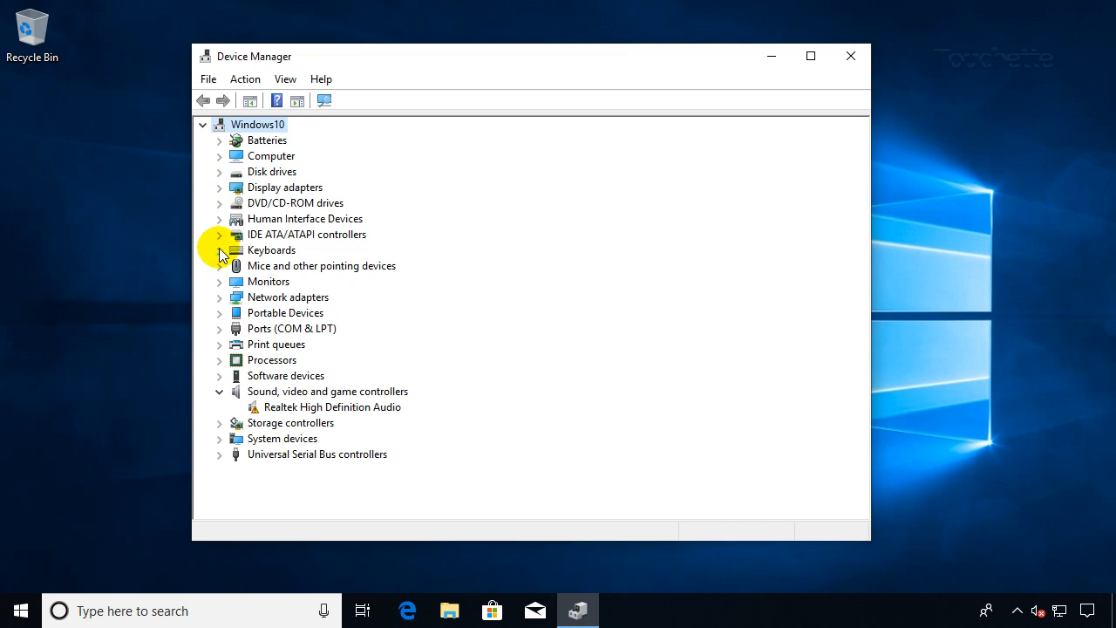
click(219, 250)
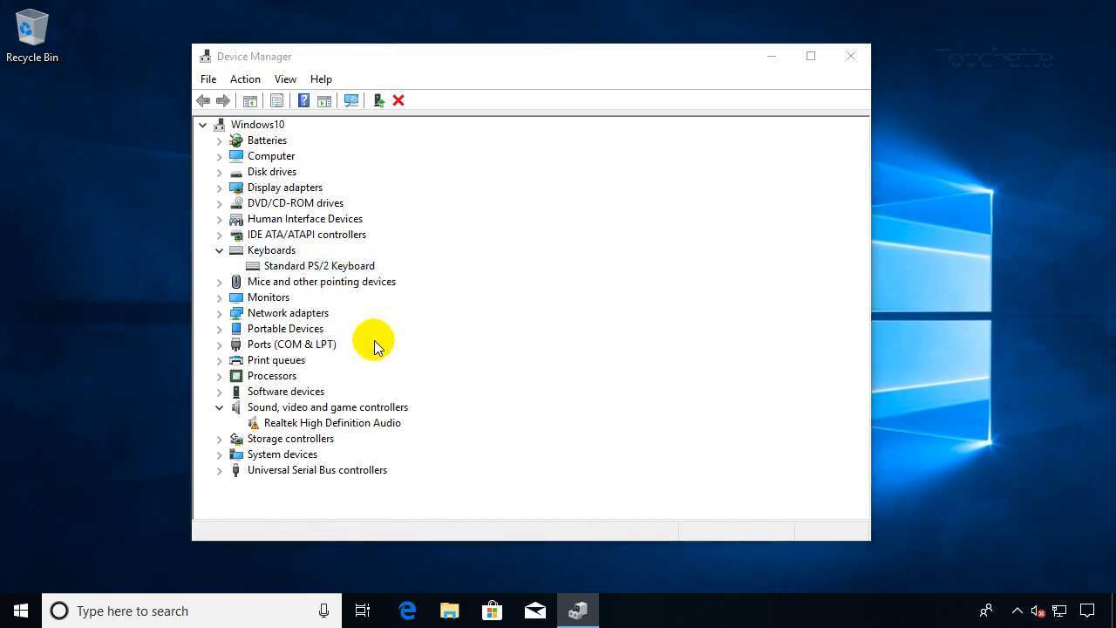
- Search automatically for a newer Standard PS/2 Keyboard driver, then close its properties
double_click(319, 265)
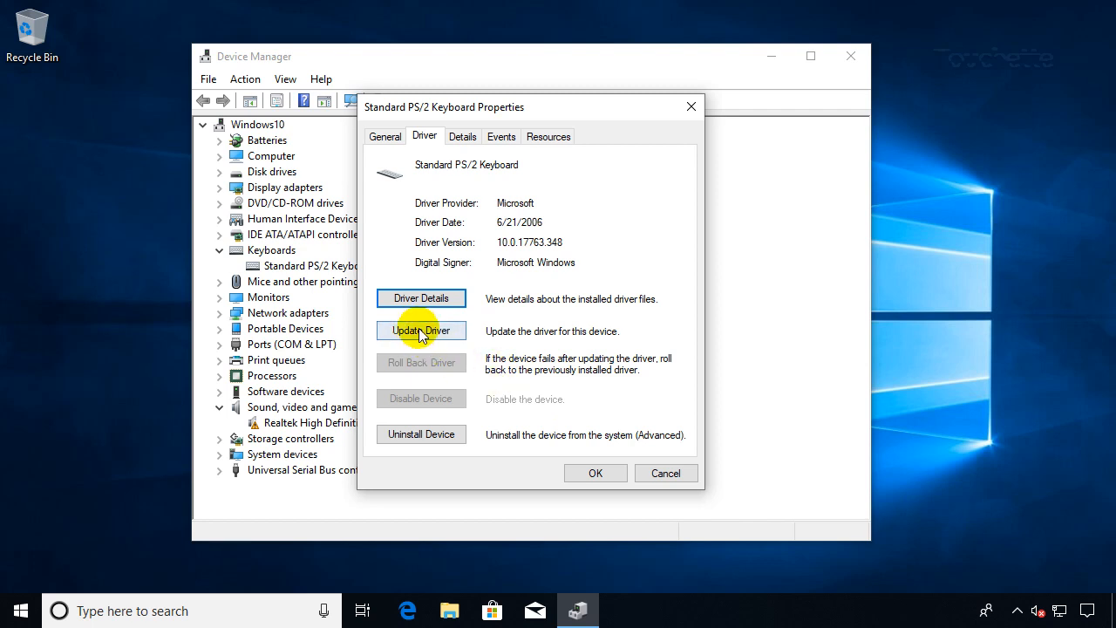
click(421, 330)
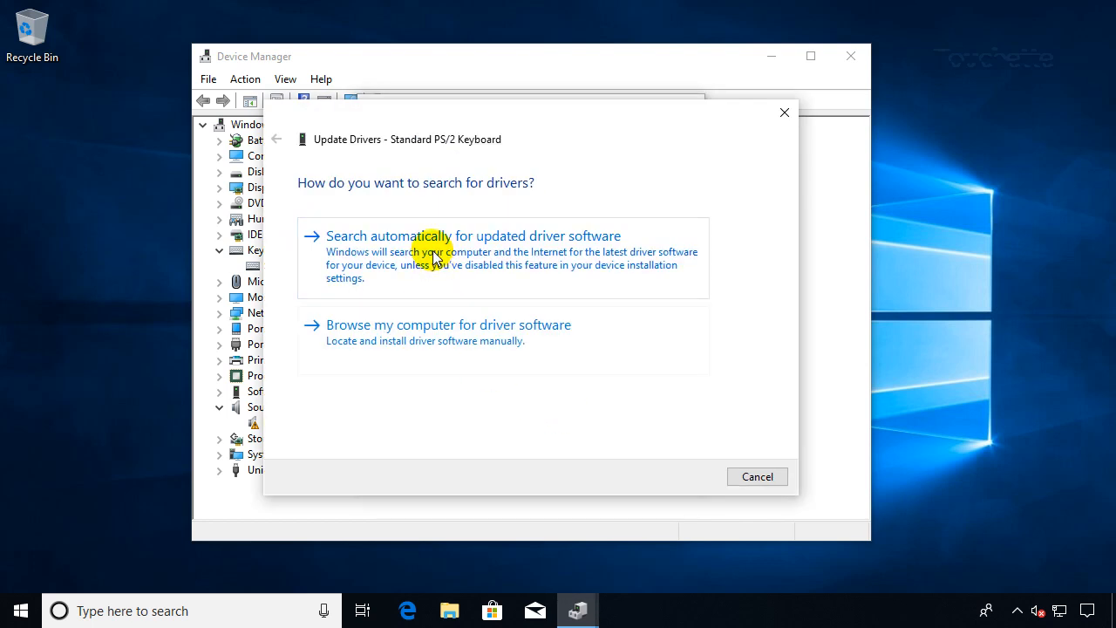
click(473, 236)
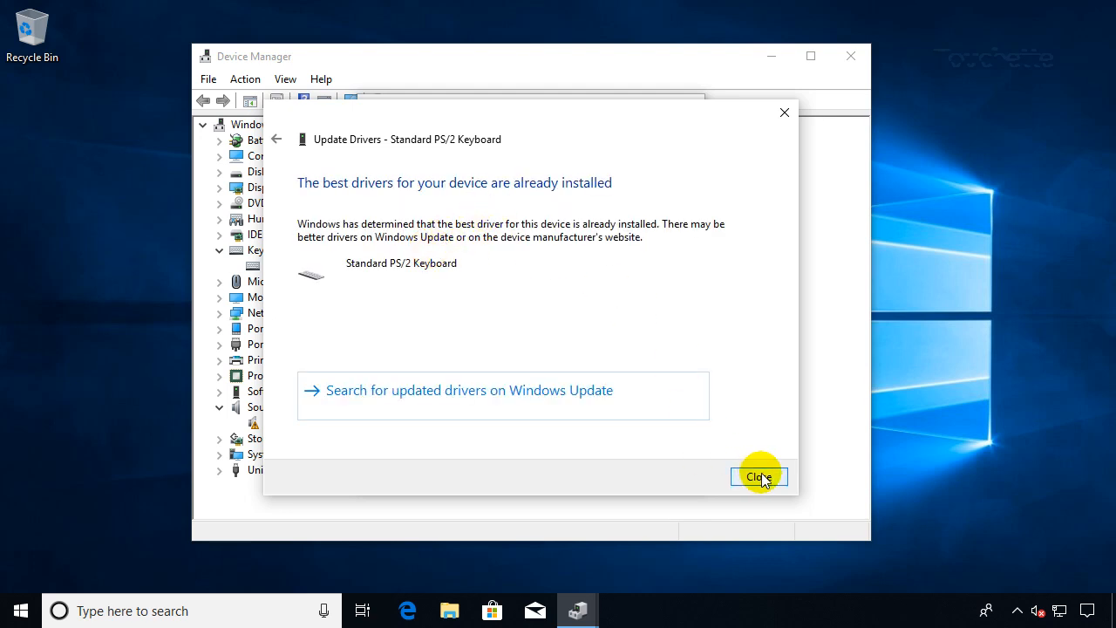
click(759, 476)
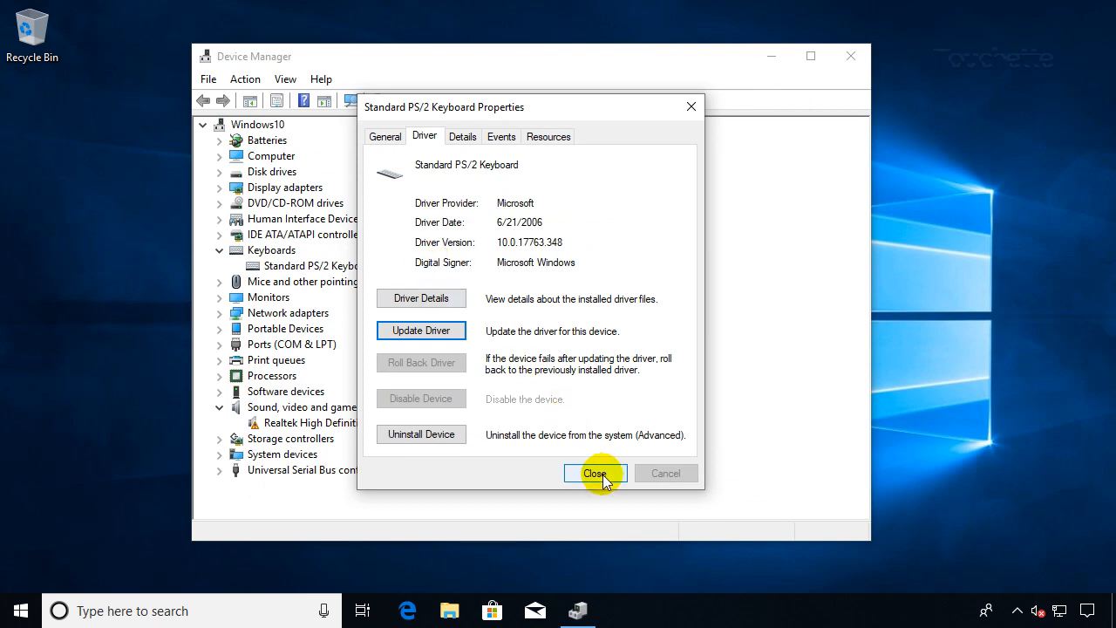
mouse_move(513, 267)
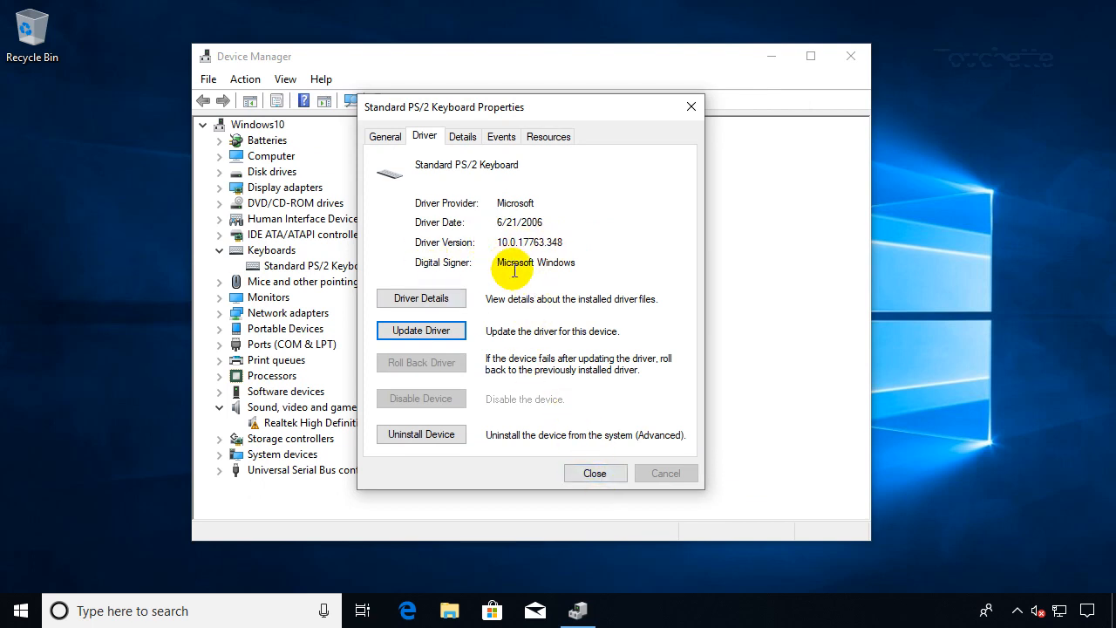
click(595, 472)
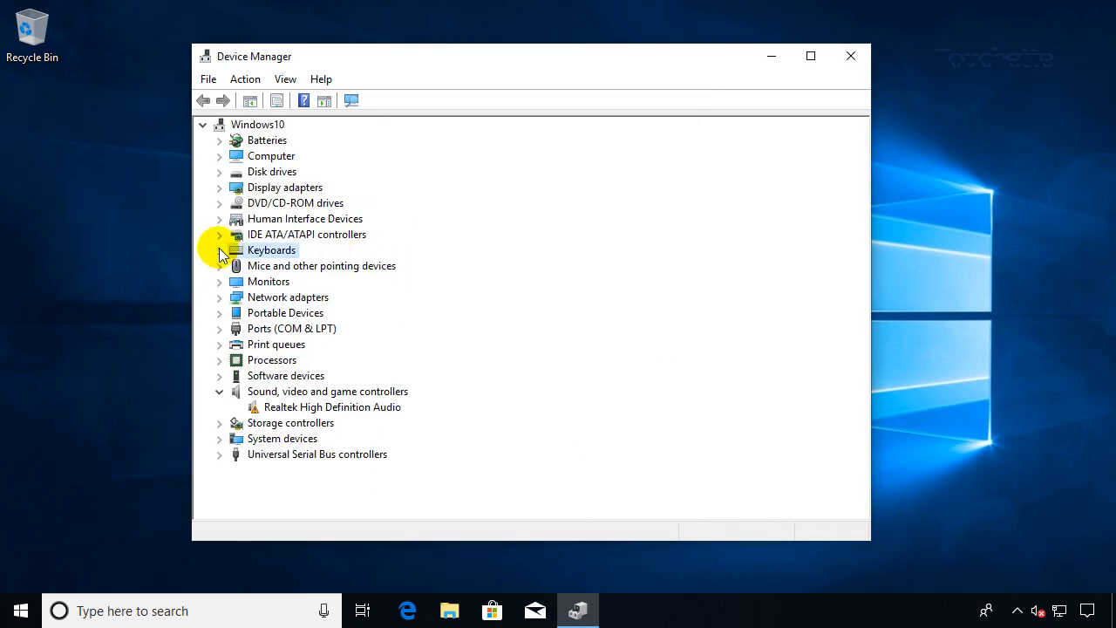
click(219, 266)
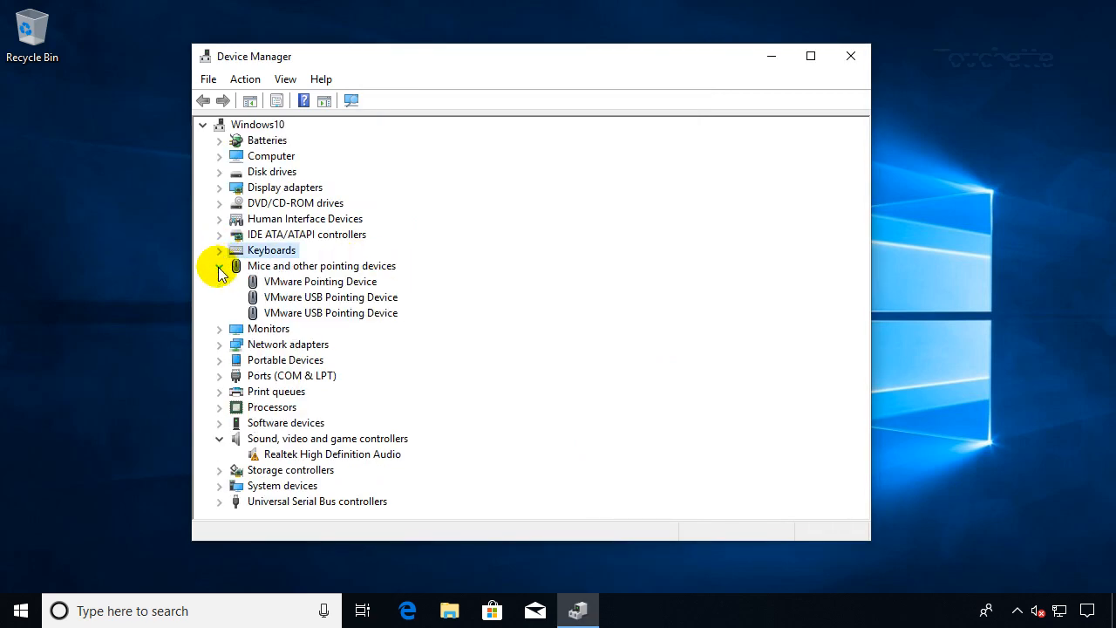
click(219, 296)
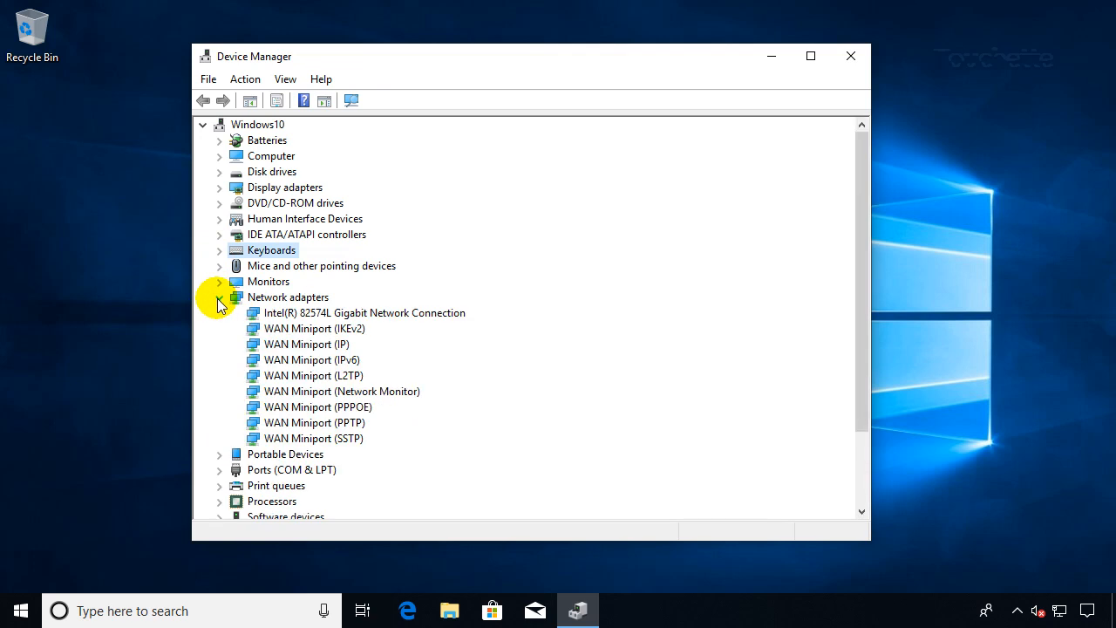
click(364, 312)
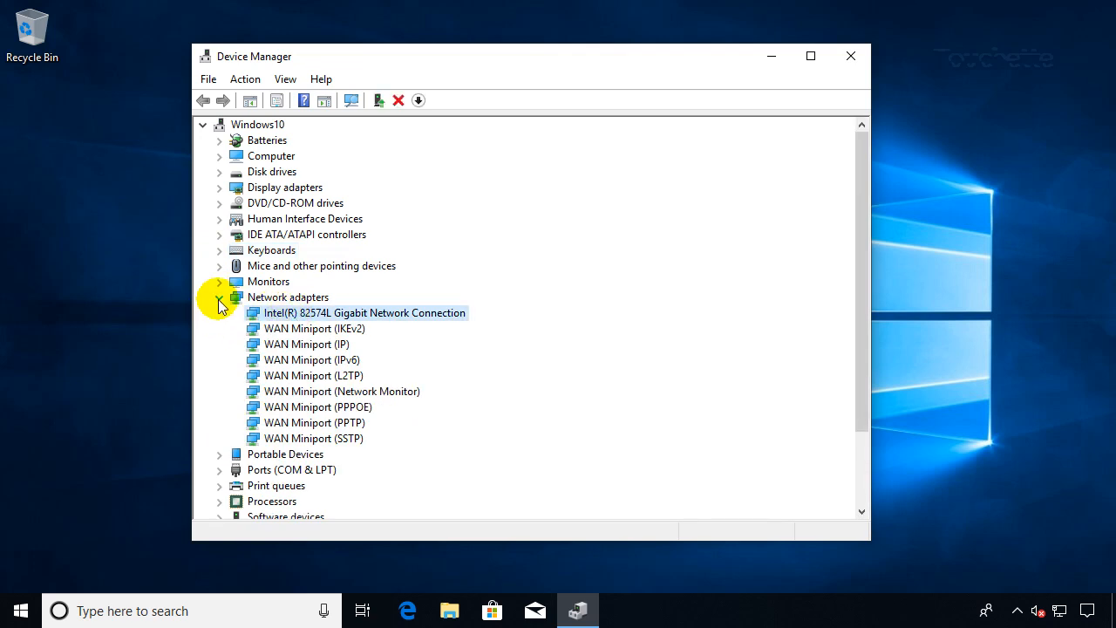
click(219, 297)
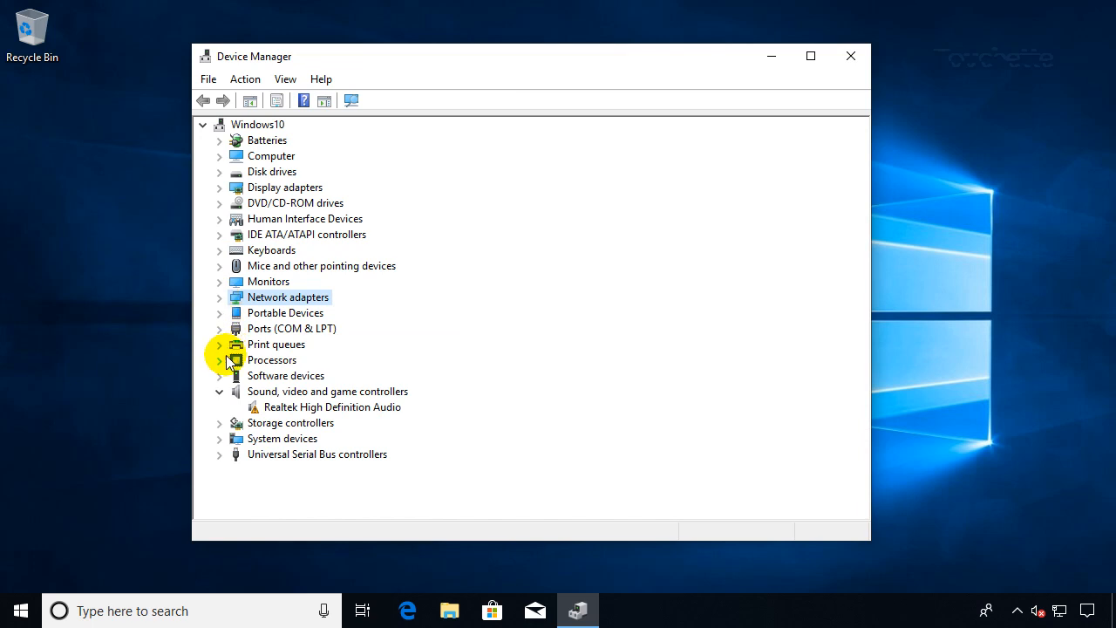
click(219, 359)
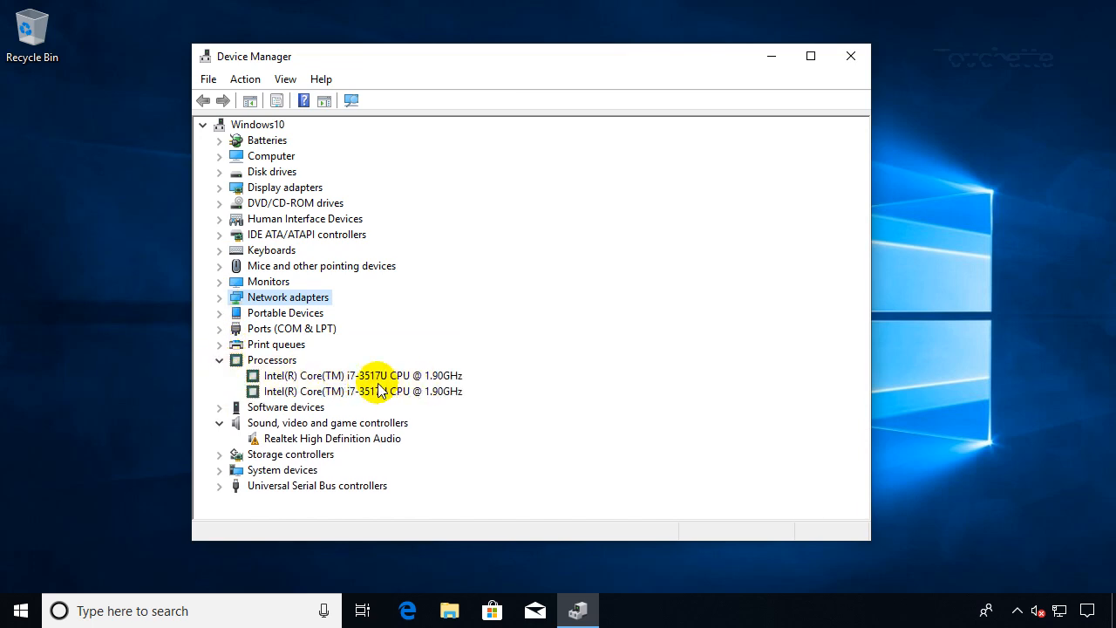
click(220, 359)
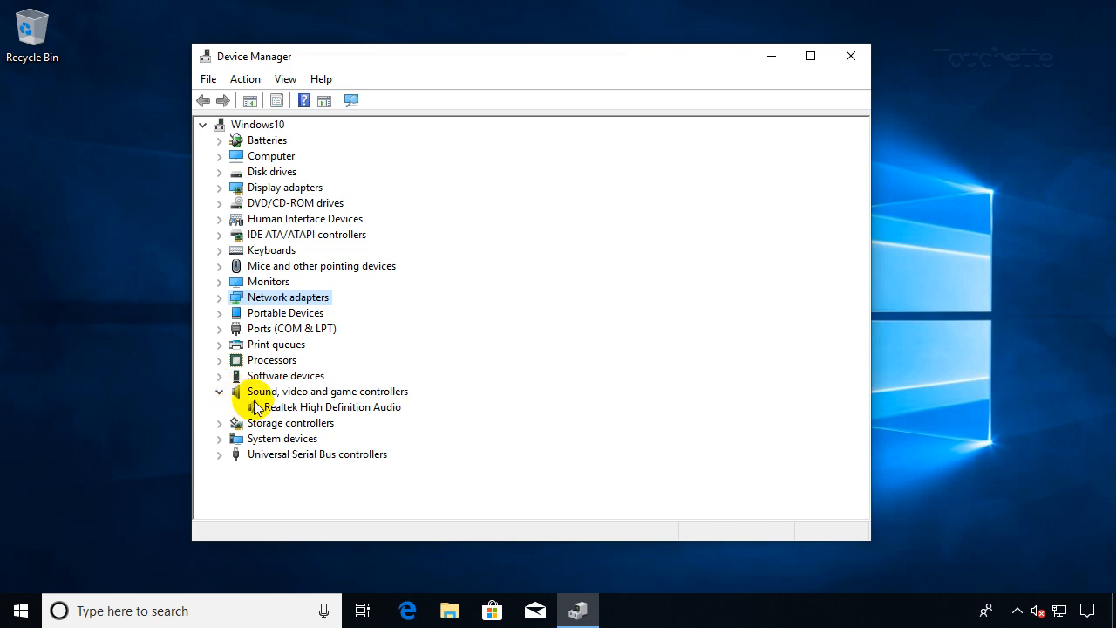
mouse_move(279, 410)
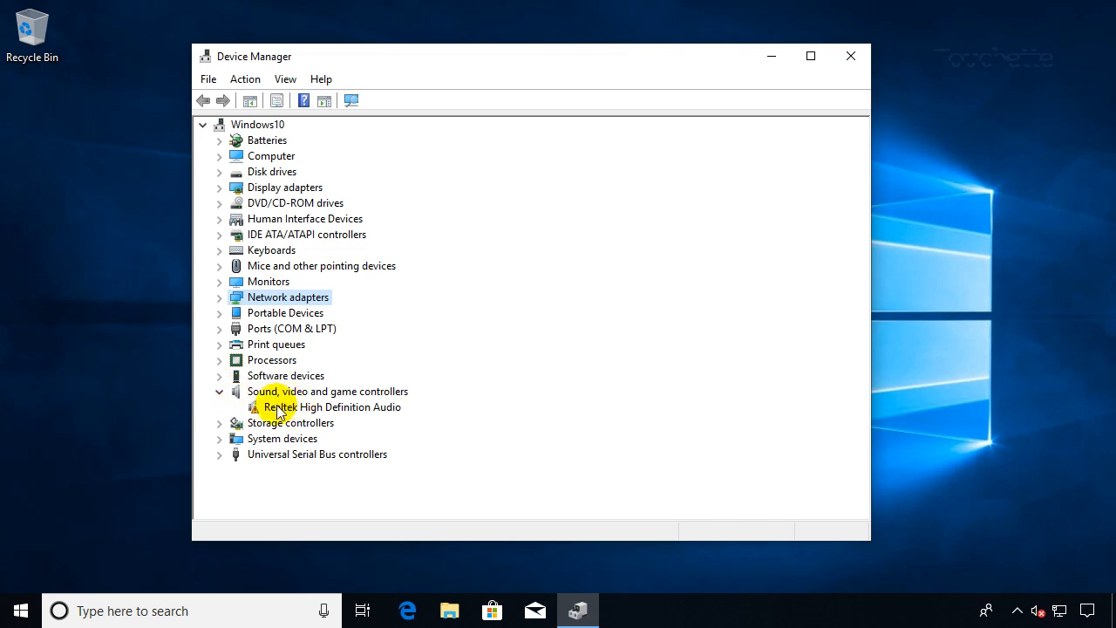
mouse_move(310, 409)
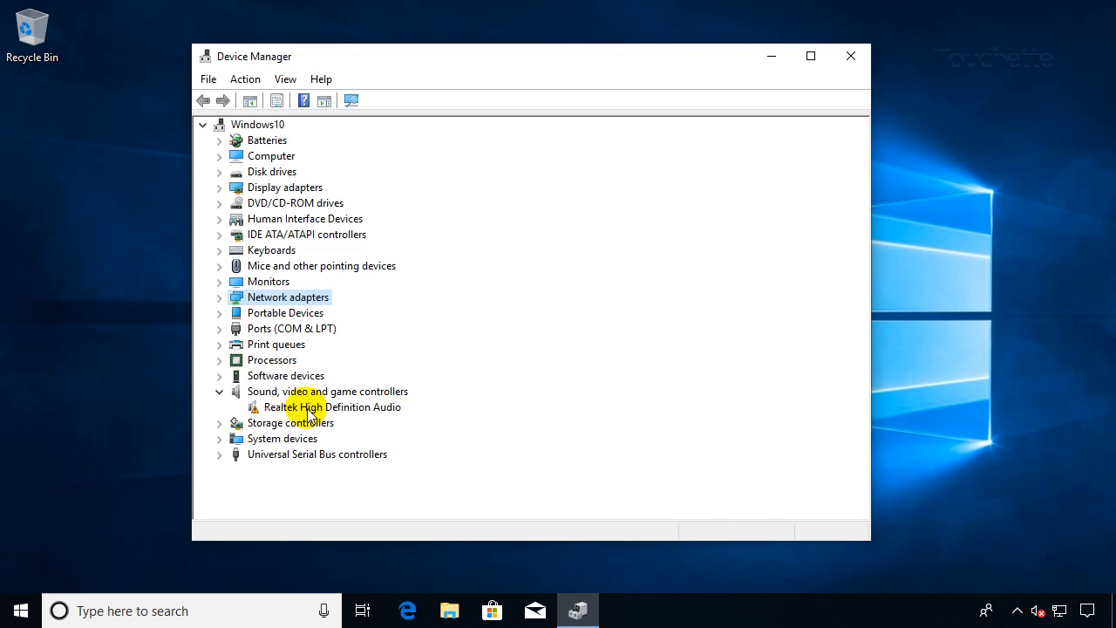
mouse_move(295, 414)
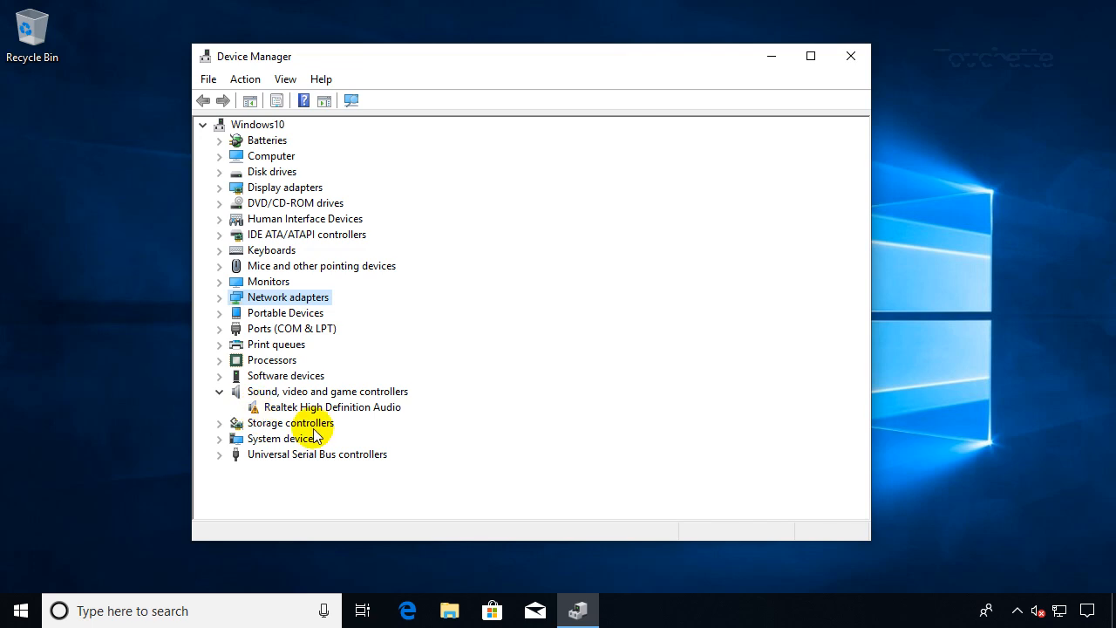
mouse_move(1037, 610)
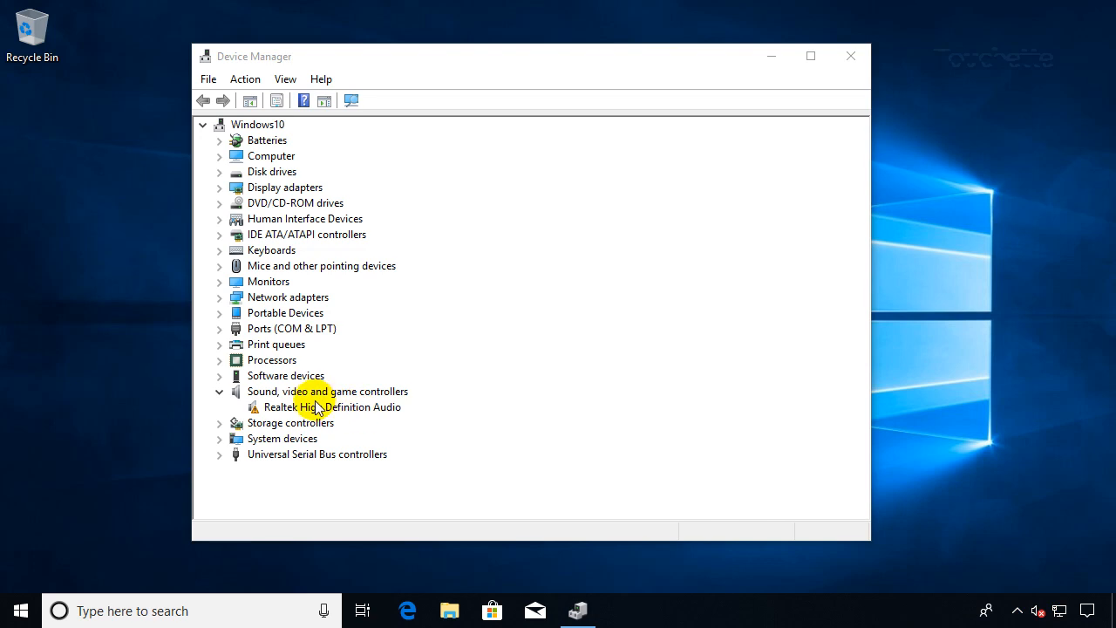
- Open the Realtek High Definition Audio properties and start a driver update
click(332, 407)
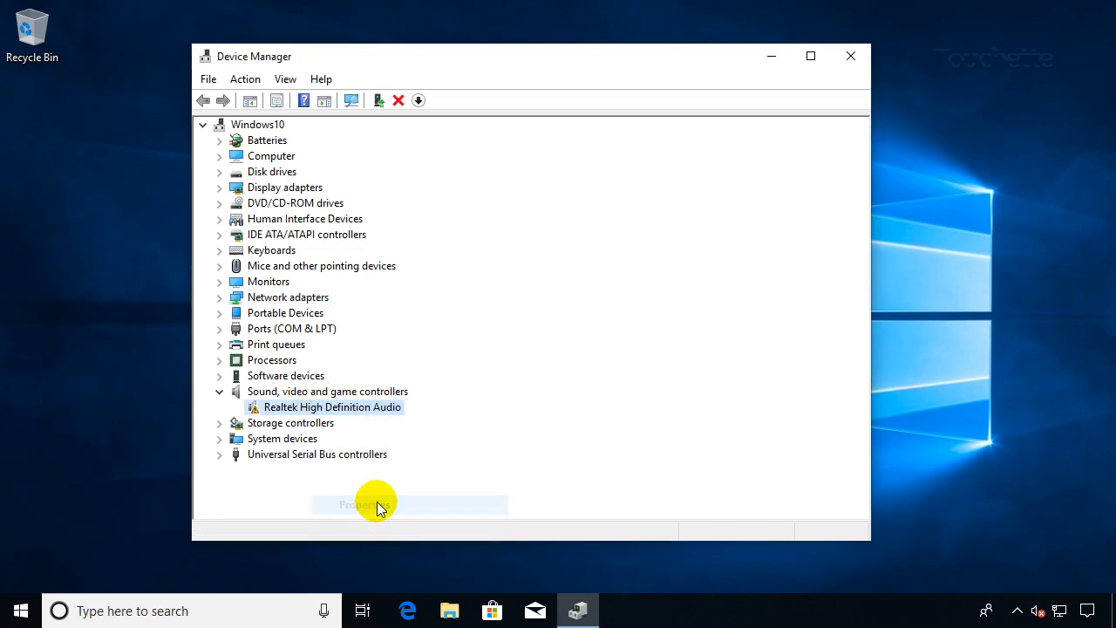
click(357, 504)
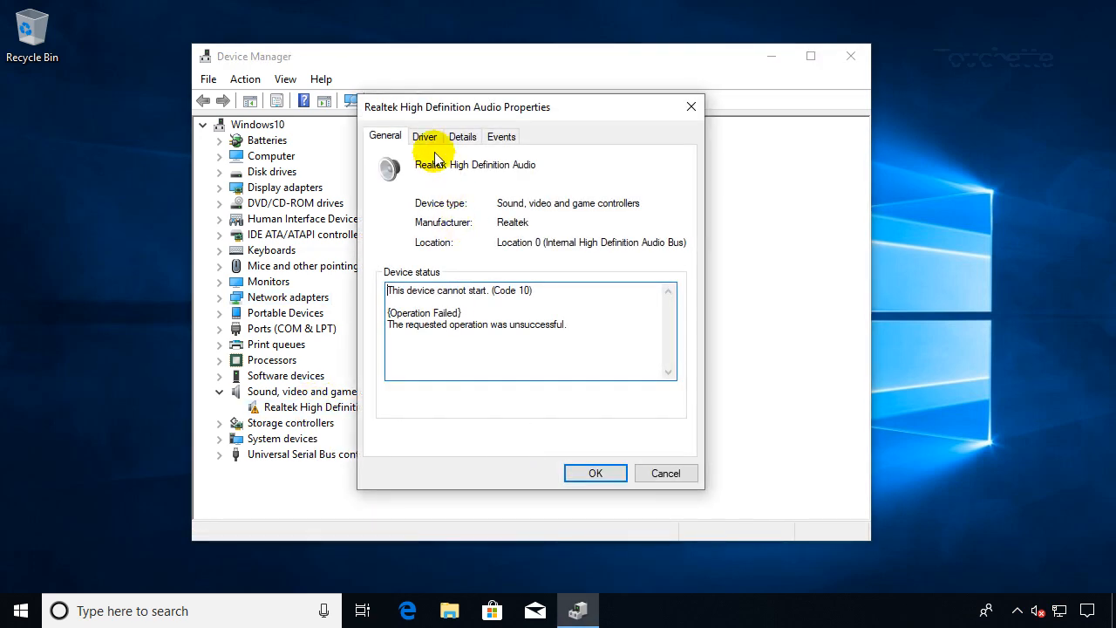
click(424, 136)
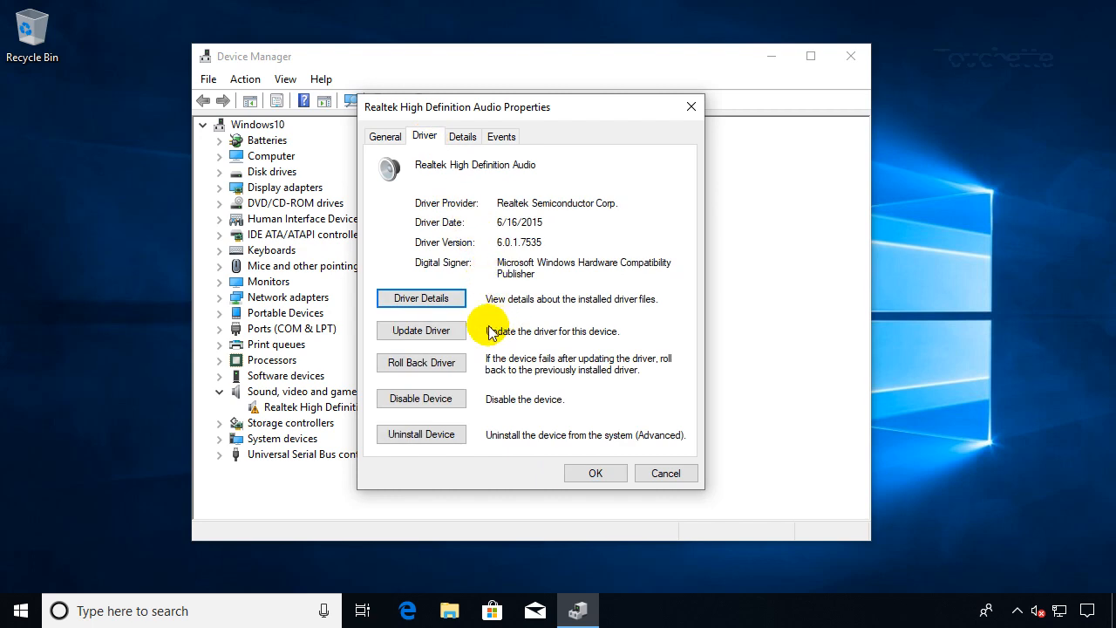
click(420, 330)
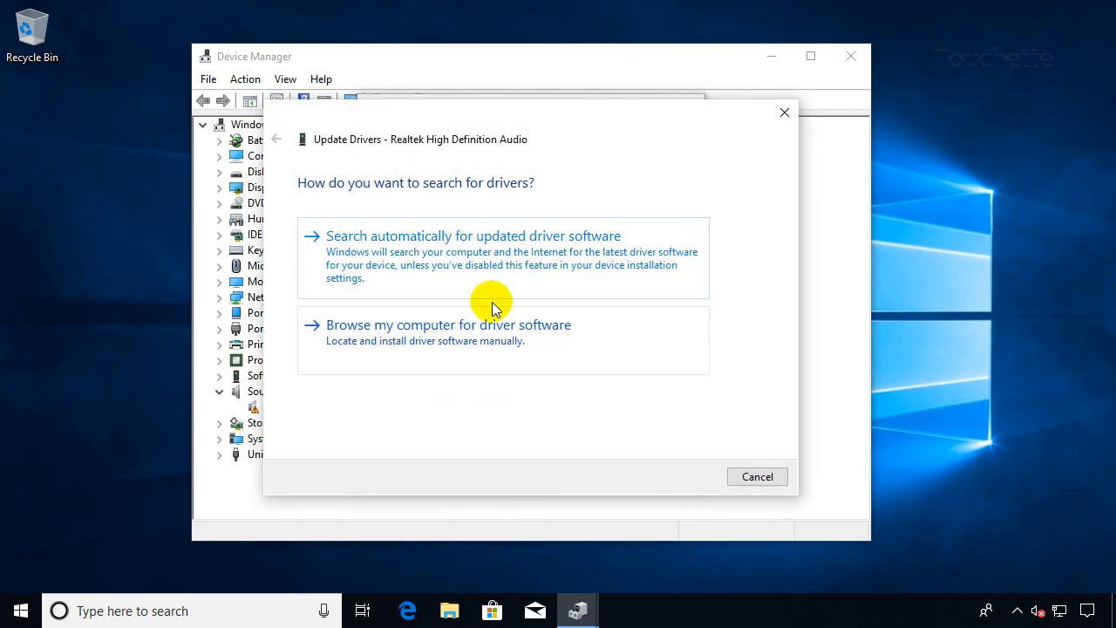
- Install the driver from this computer, then close the wizard and Realtek properties
click(473, 236)
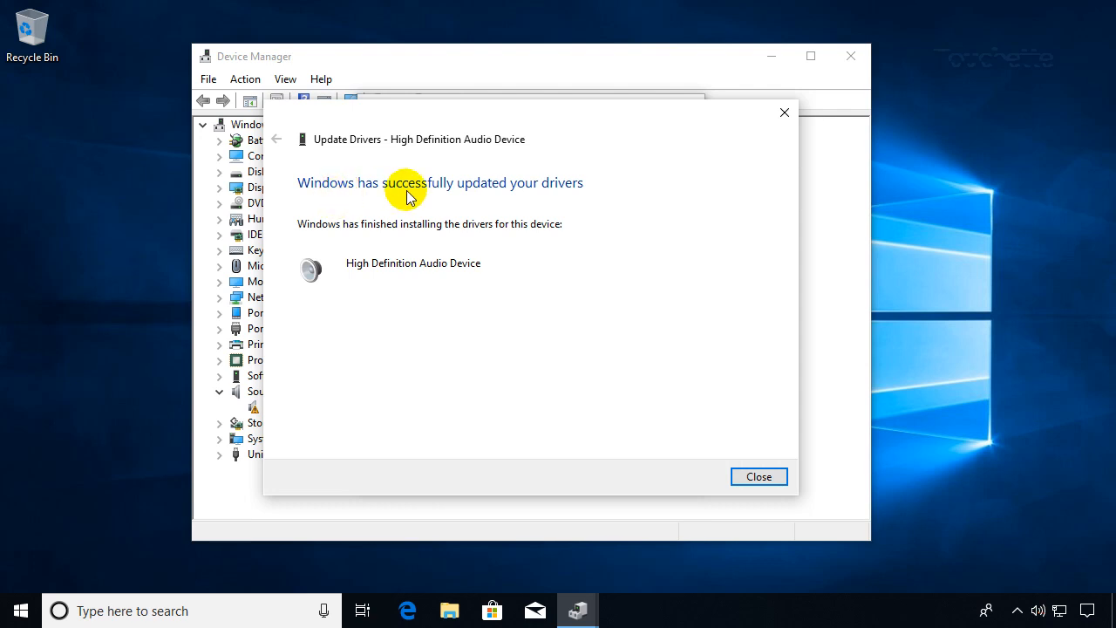
click(758, 475)
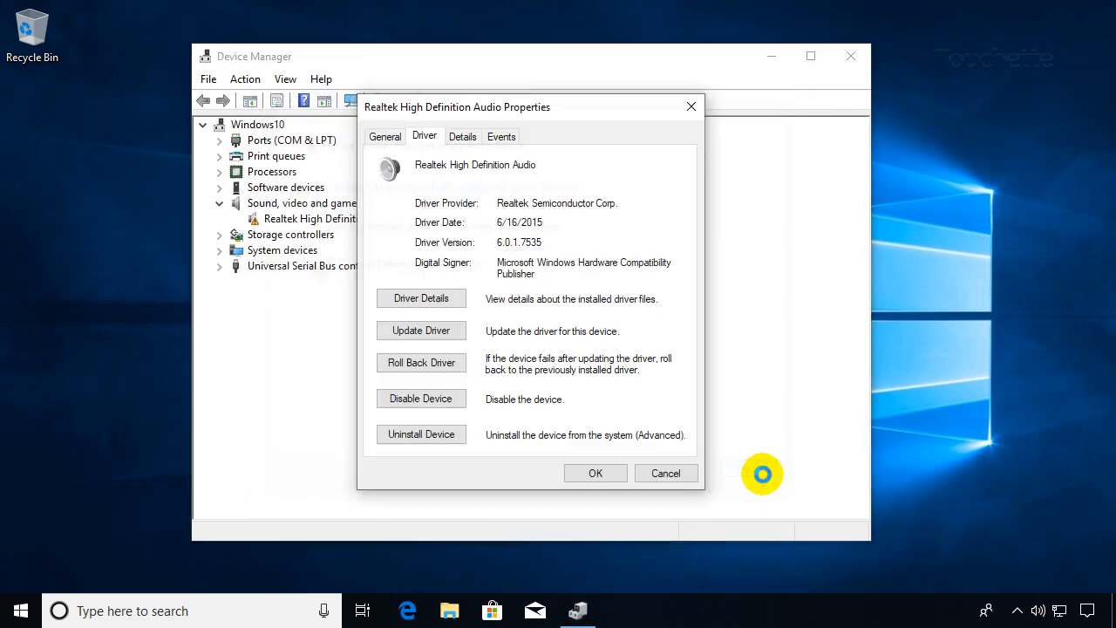
click(595, 472)
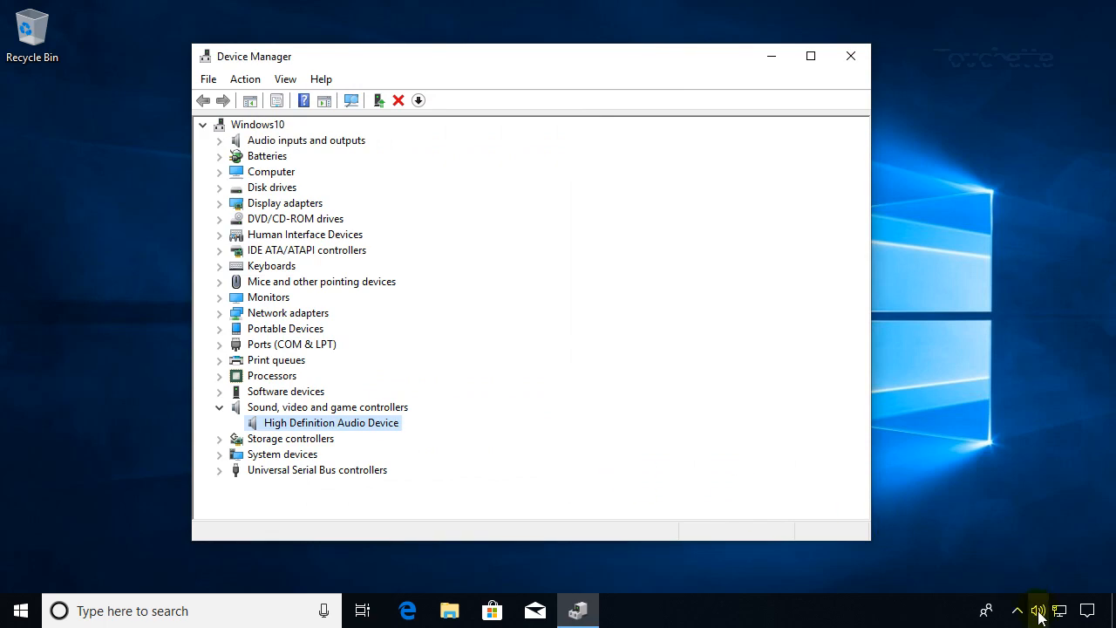
- Set the speaker volume to about 67 from the system tray
click(1038, 610)
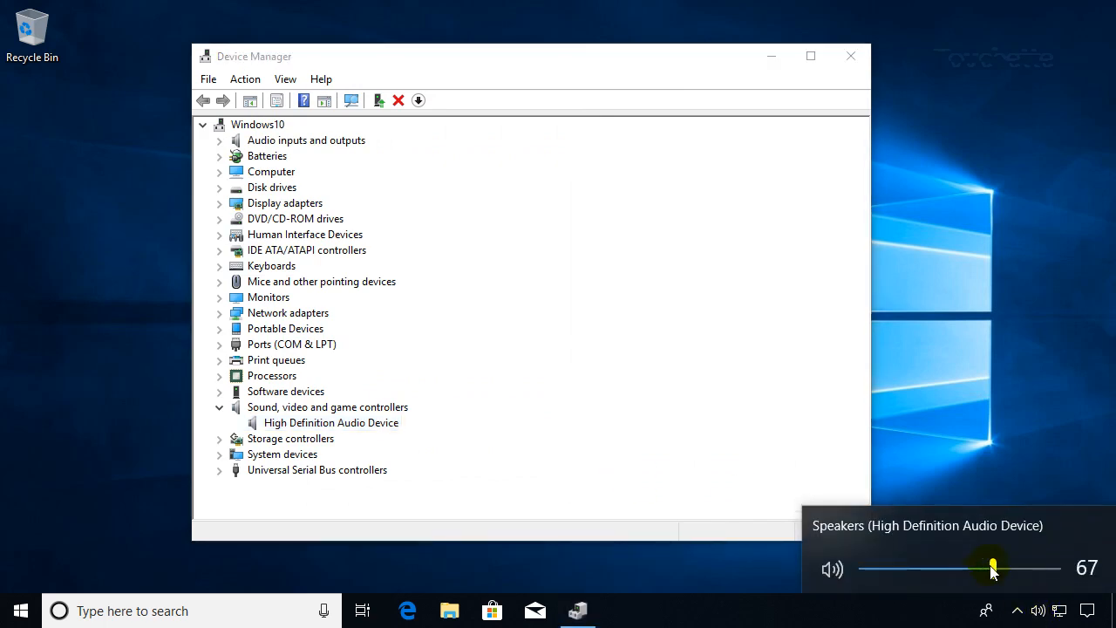
drag(989, 567, 975, 567)
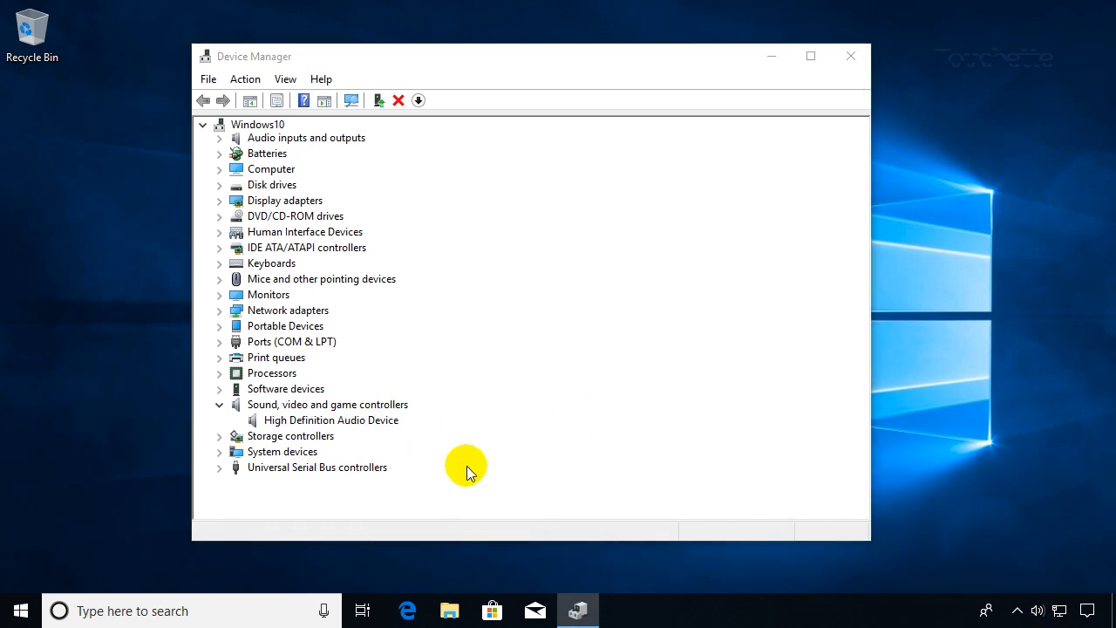
- Check the High Definition Audio Device driver properties, then close Device Manager
double_click(331, 419)
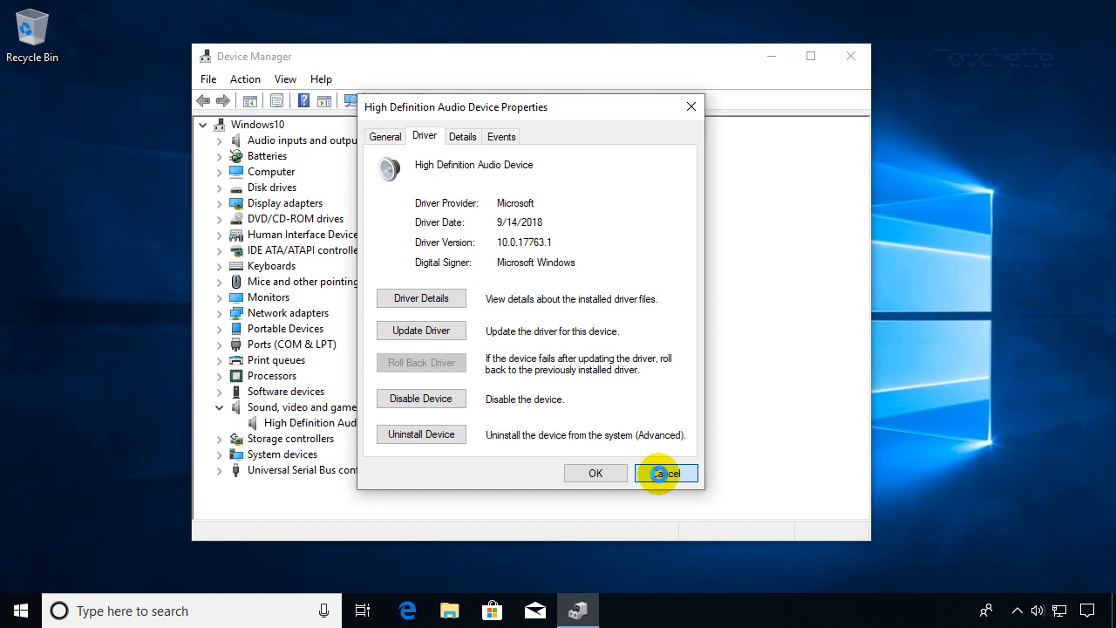
click(667, 473)
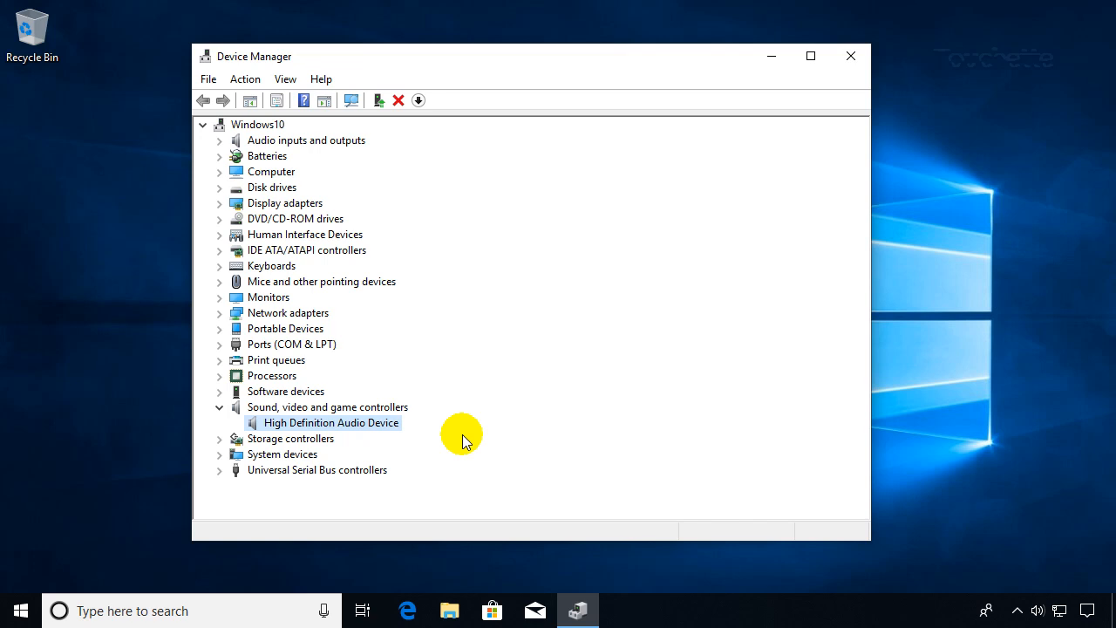
mouse_move(813, 119)
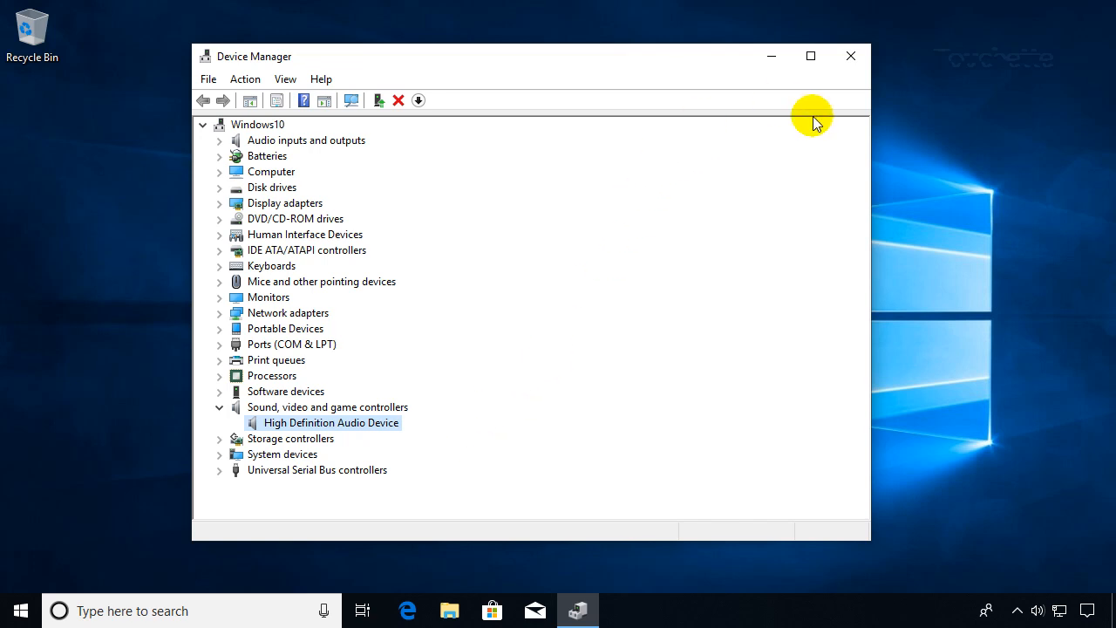
mouse_move(347, 353)
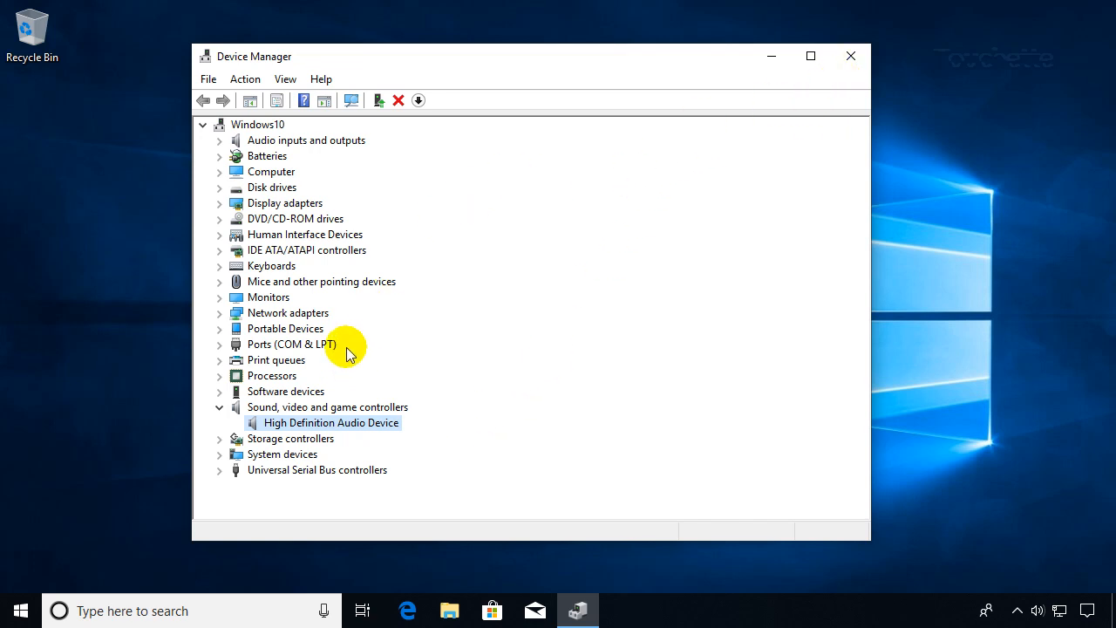
mouse_move(410, 260)
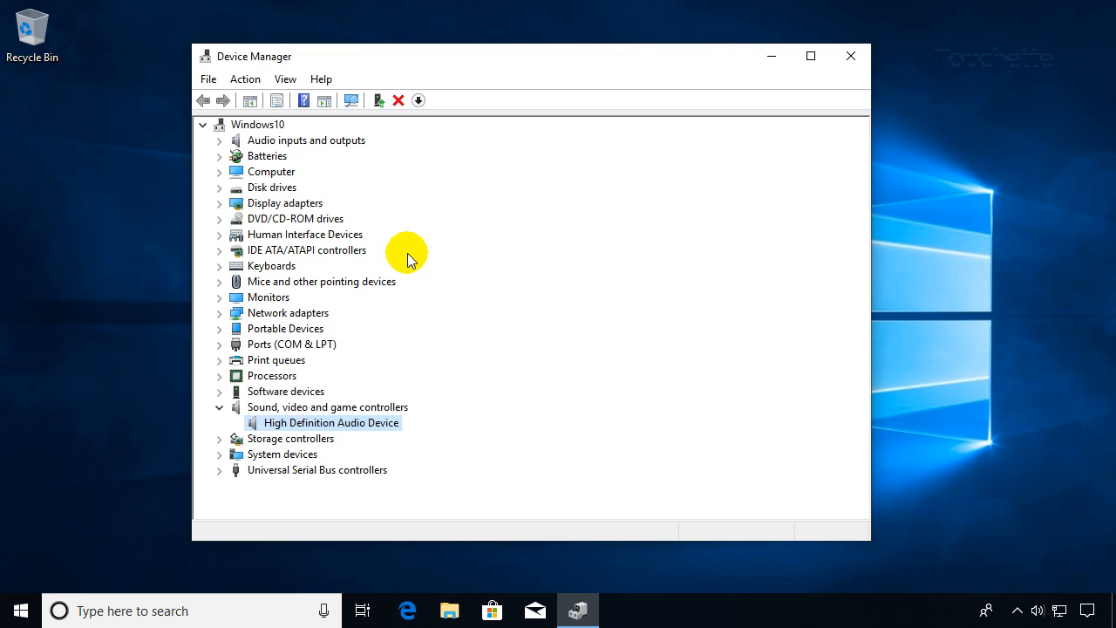
mouse_move(761, 167)
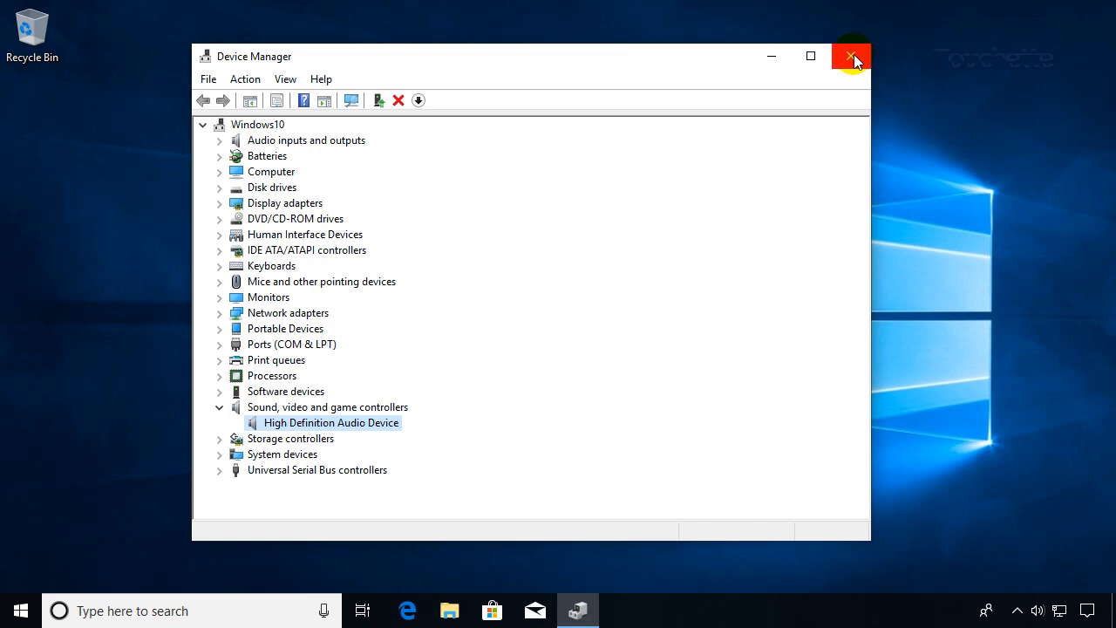
mouse_move(851, 57)
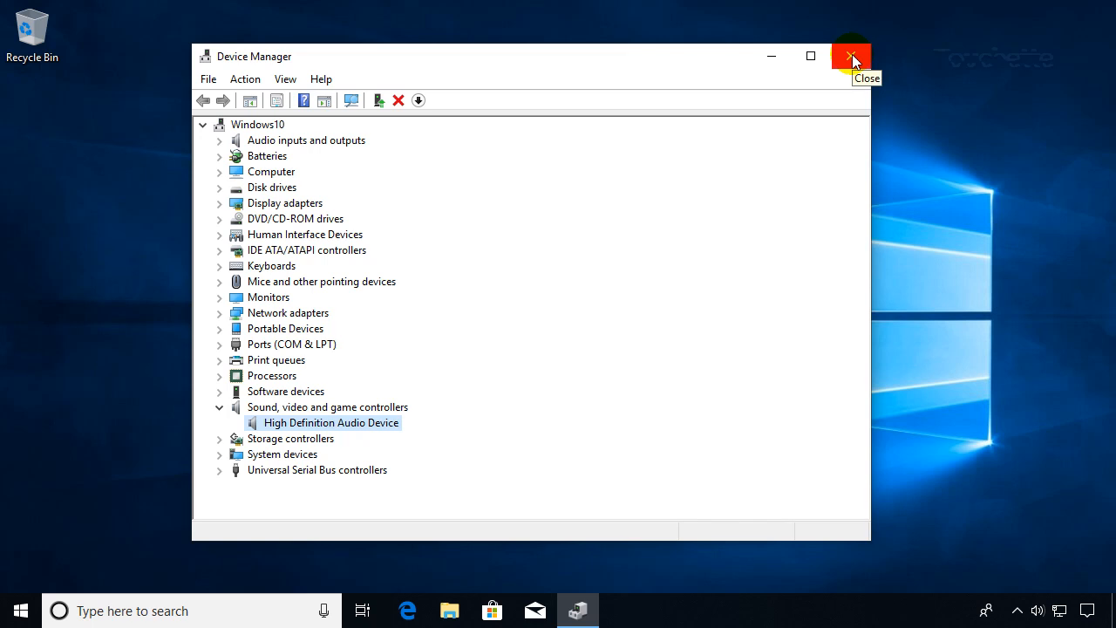
click(851, 56)
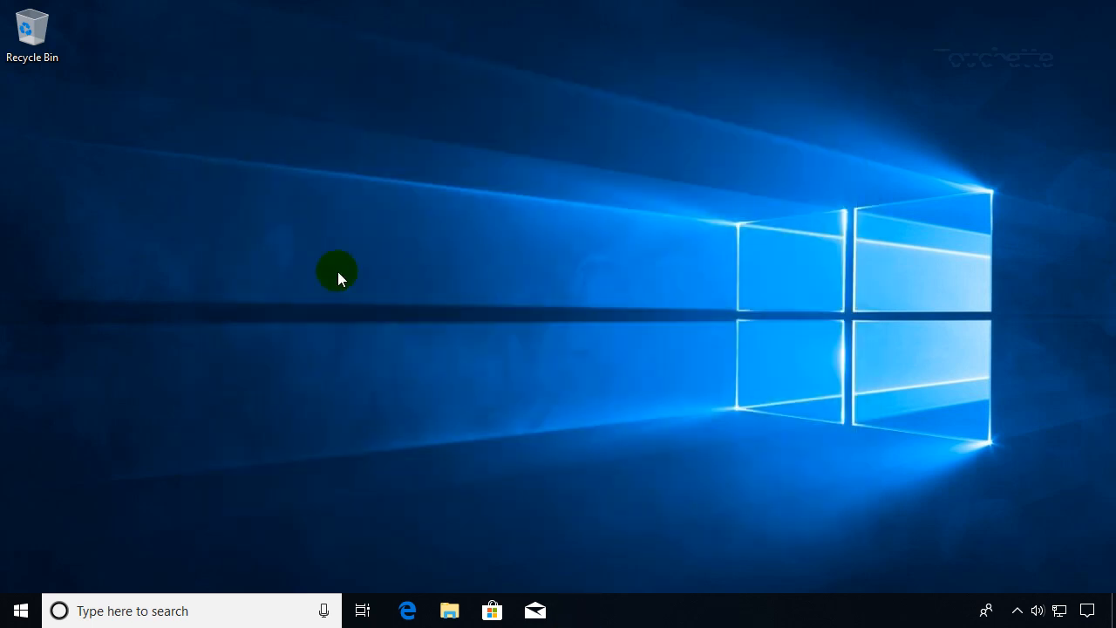
mouse_move(133, 447)
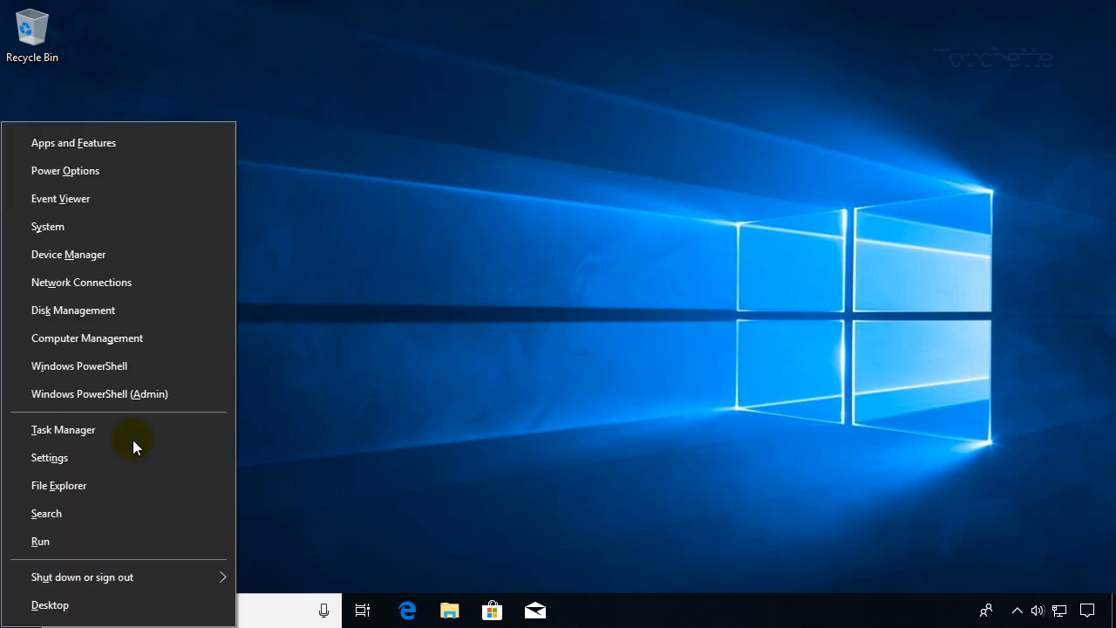
mouse_move(102, 365)
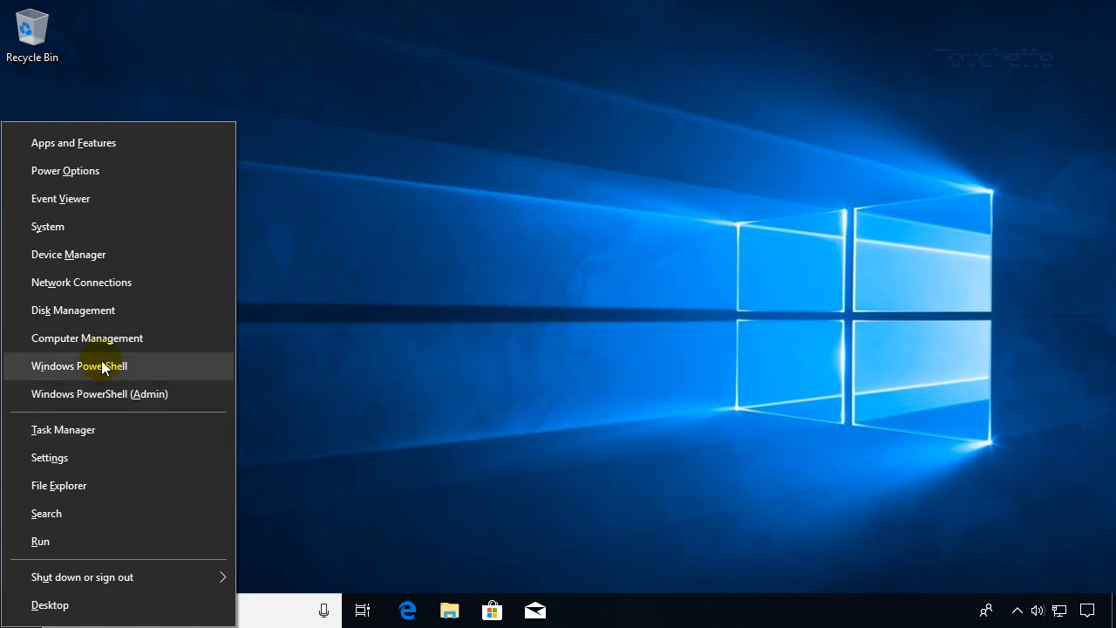
mouse_move(86, 253)
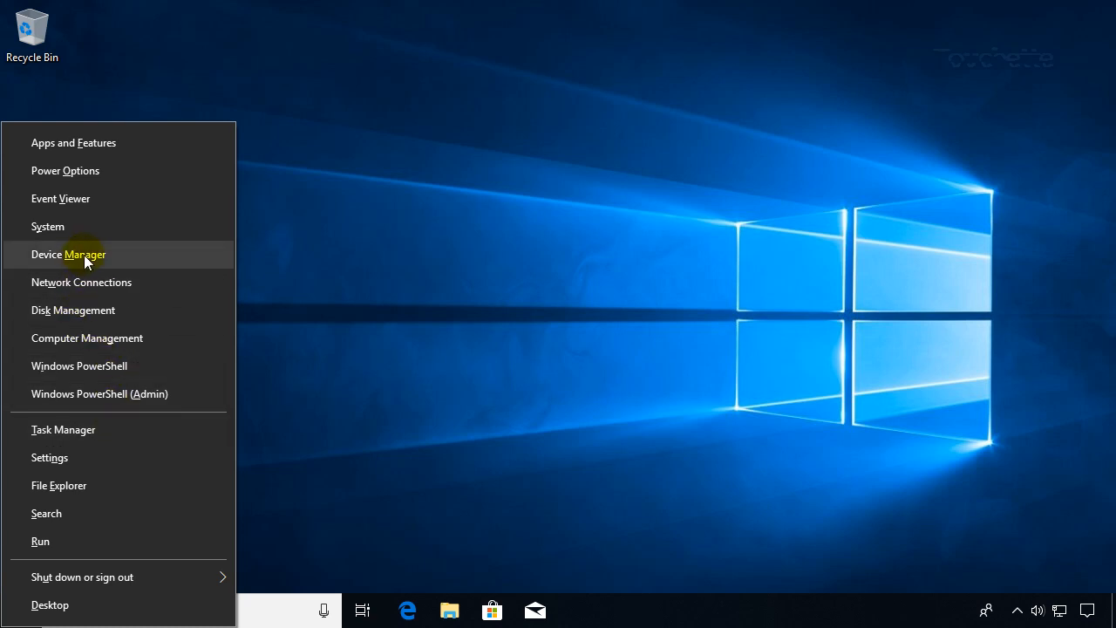
- Reopen Device Manager from the Win+X quick-access menu
click(68, 254)
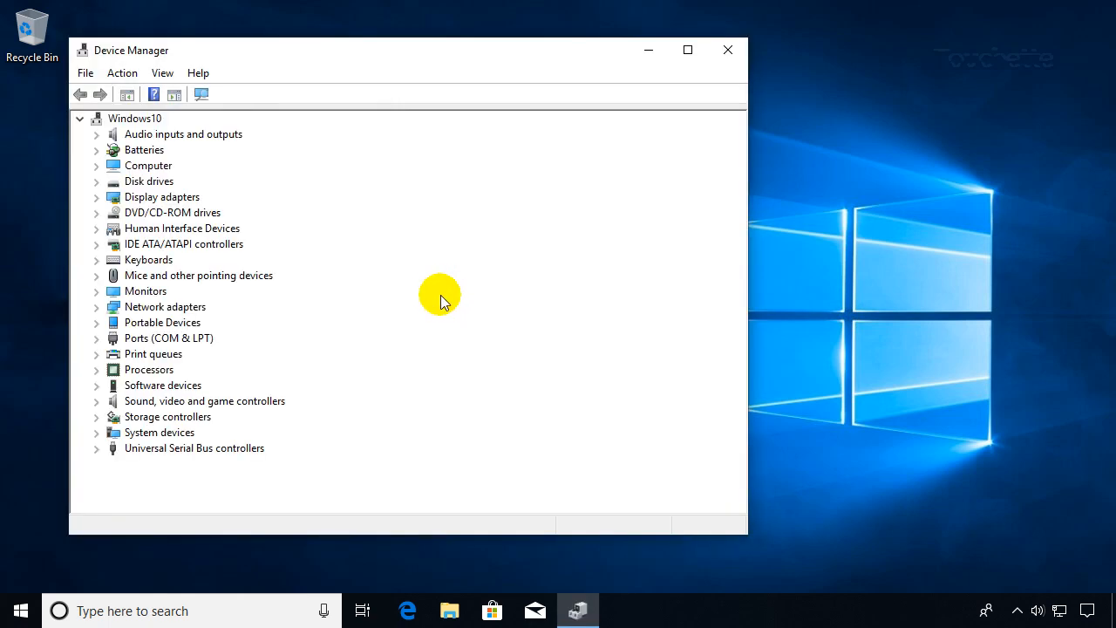
mouse_move(728, 50)
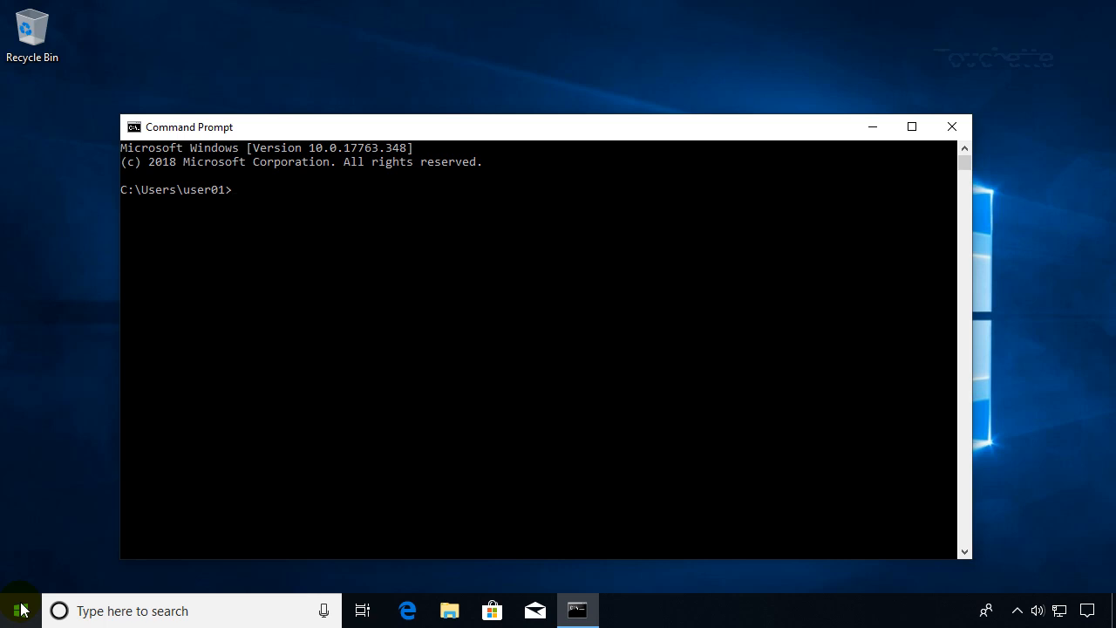
- Type 'devmgmt.msc' at the Command Prompt
text(d)
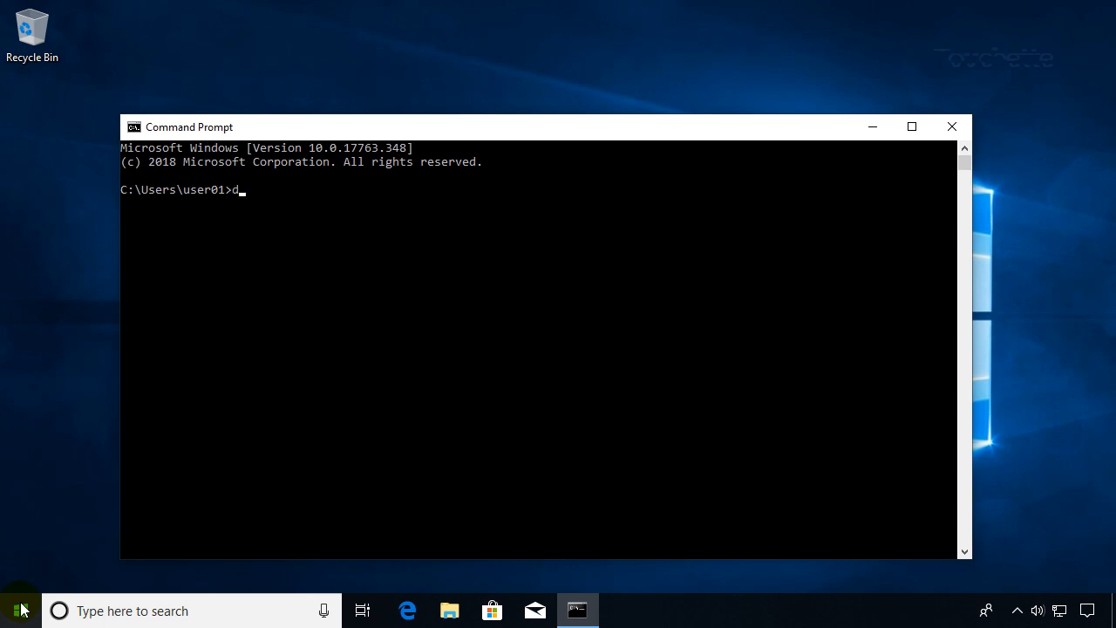
text(ev)
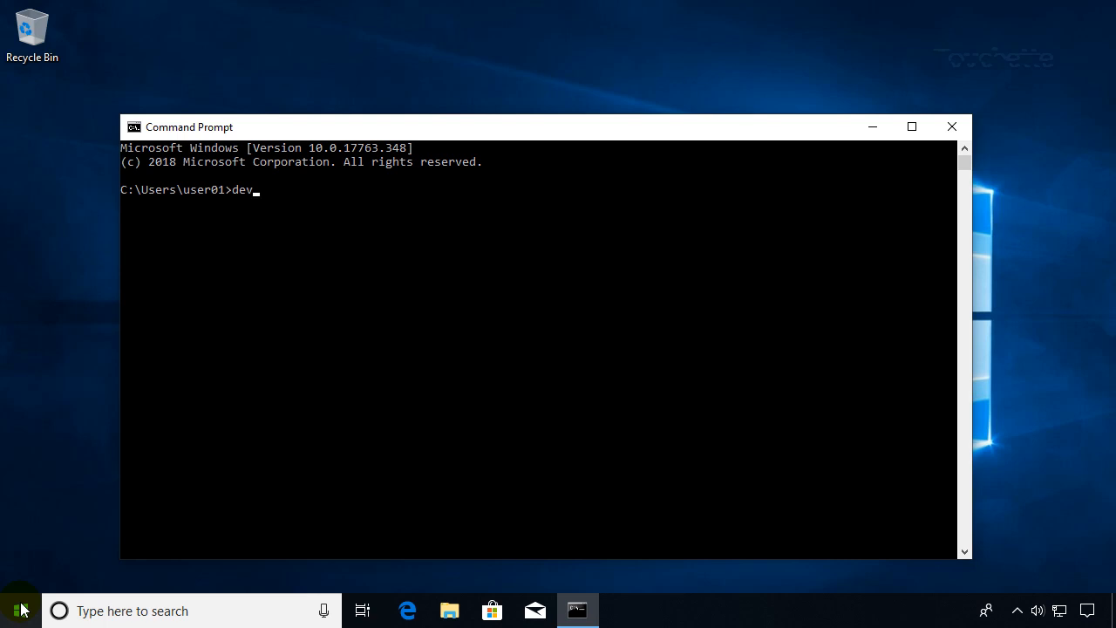
text(mgm)
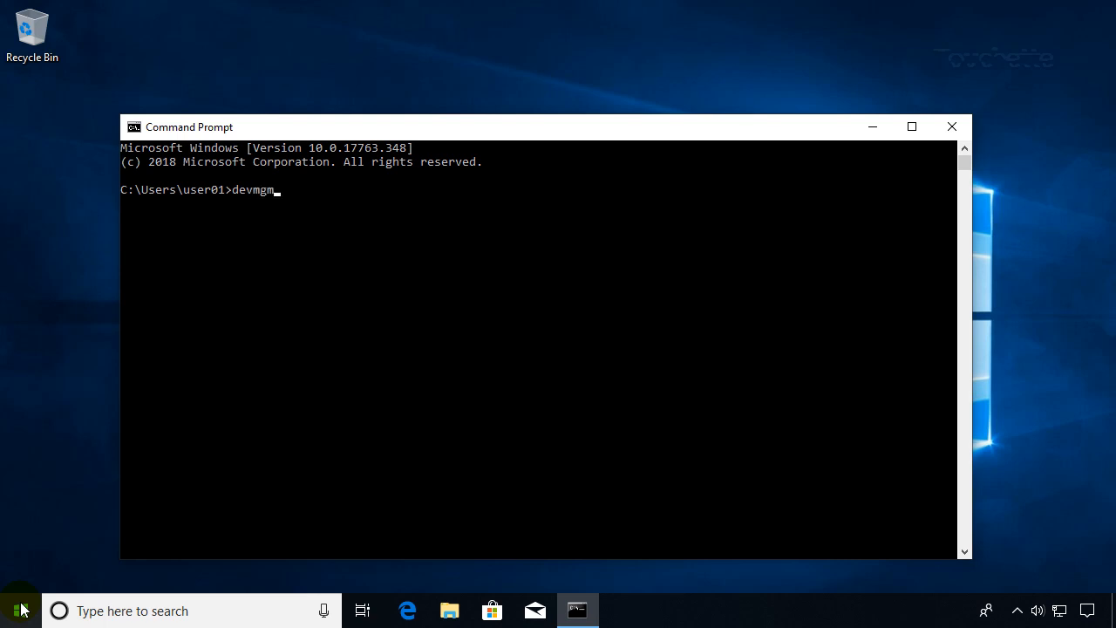
text(t.m)
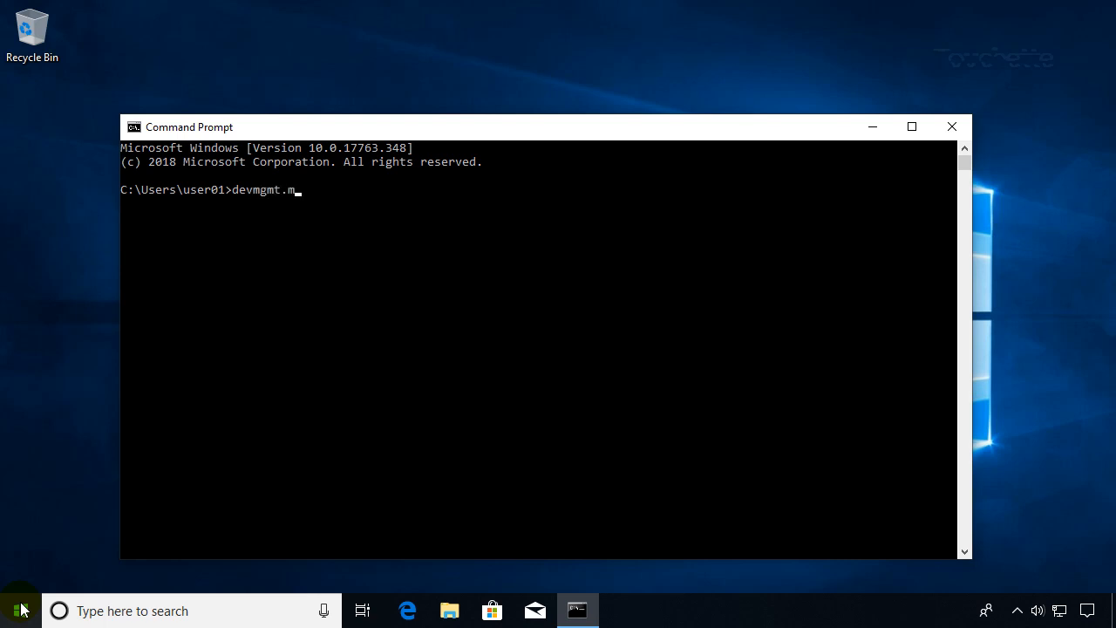
text(sc)
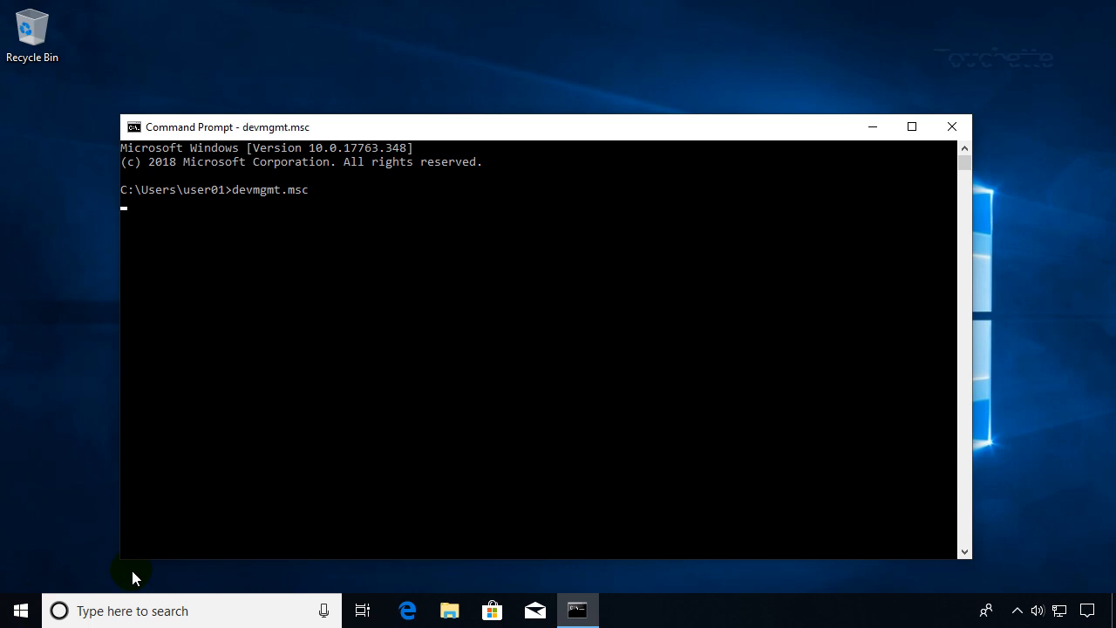
- Run the devmgmt.msc command to launch Device Manager
key(enter)
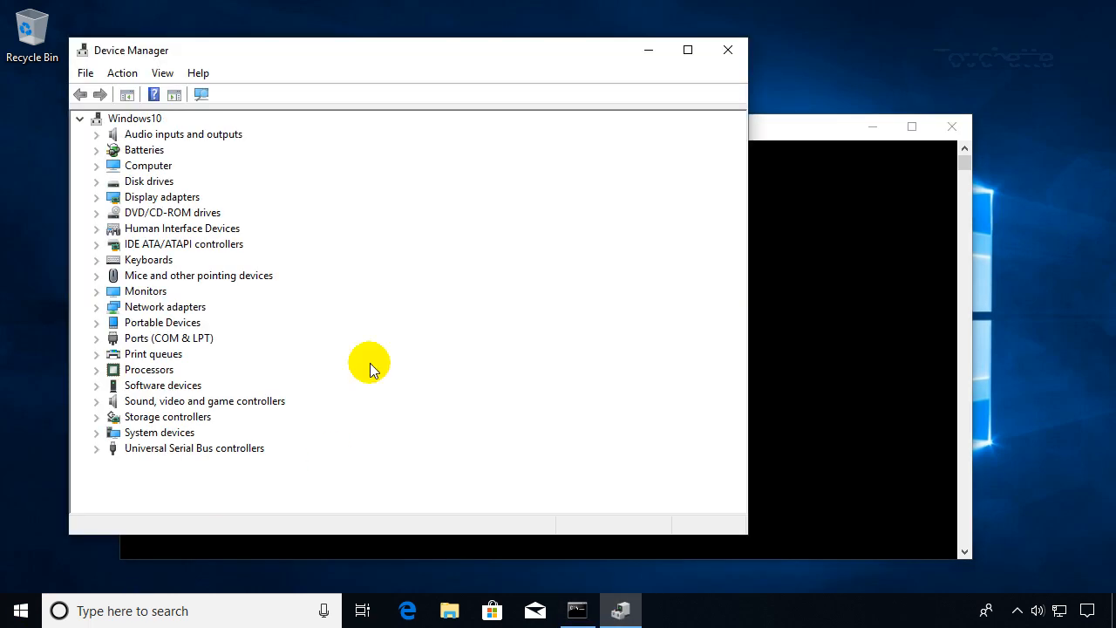
mouse_move(399, 223)
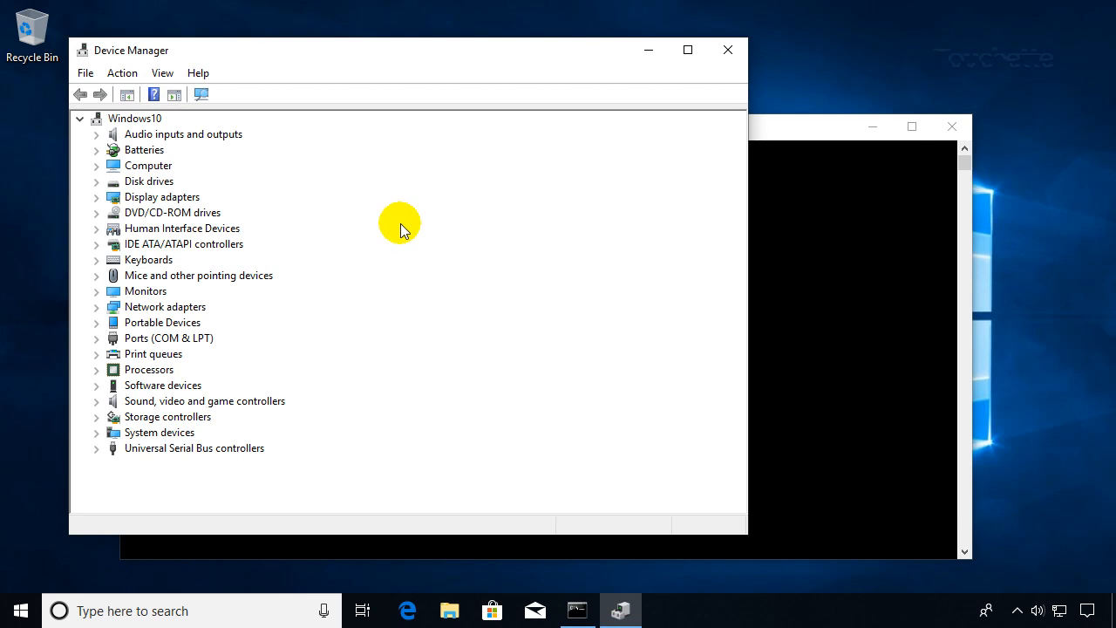
mouse_move(399, 232)
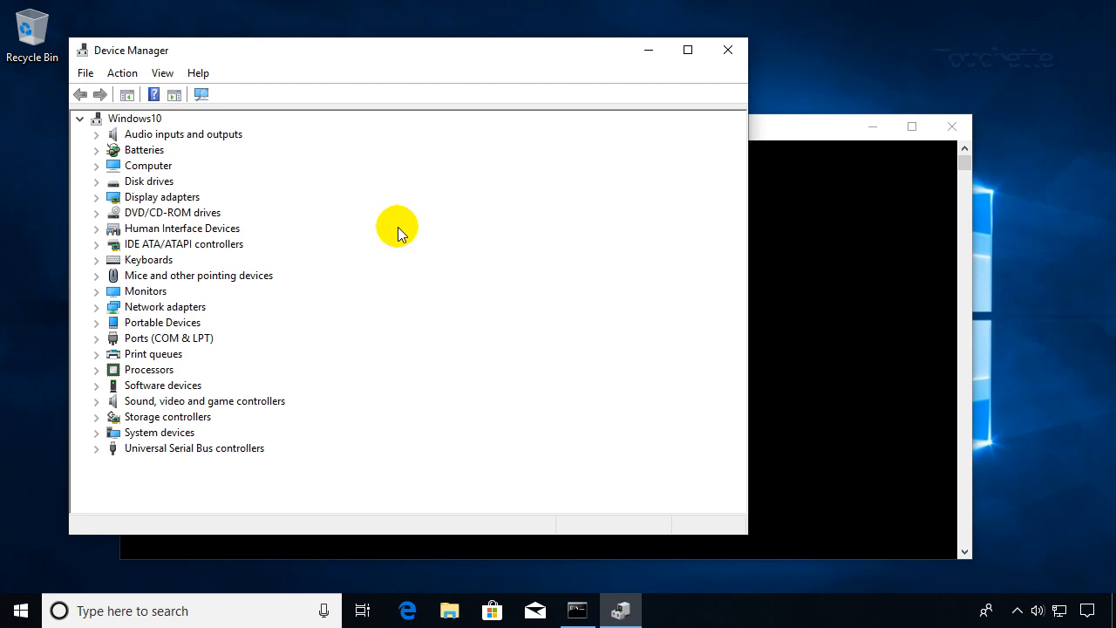
mouse_move(676, 157)
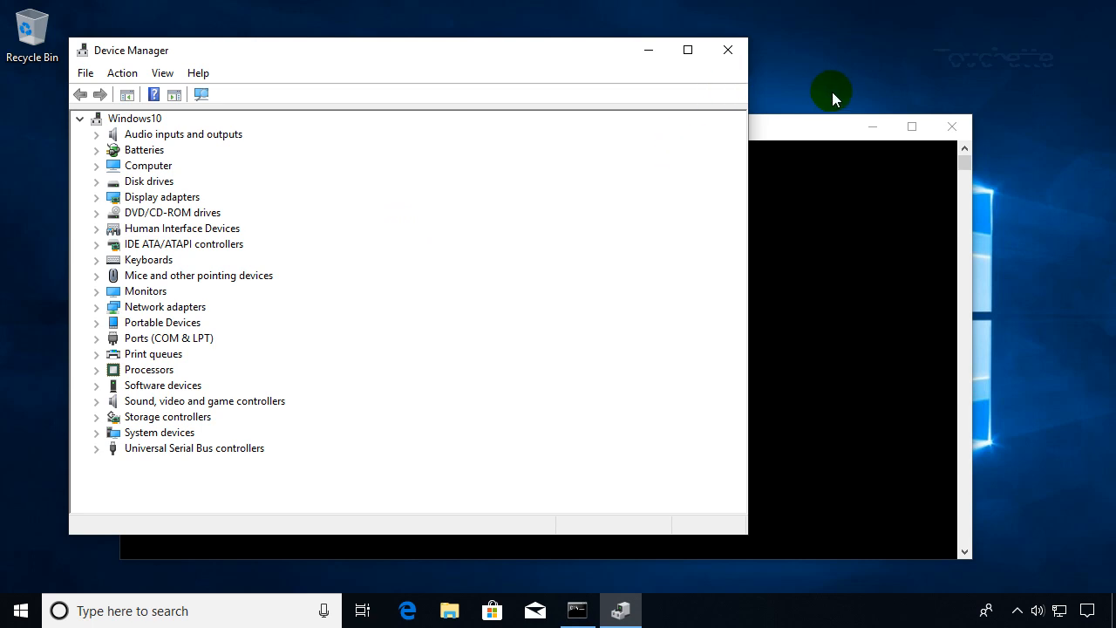
mouse_move(896, 103)
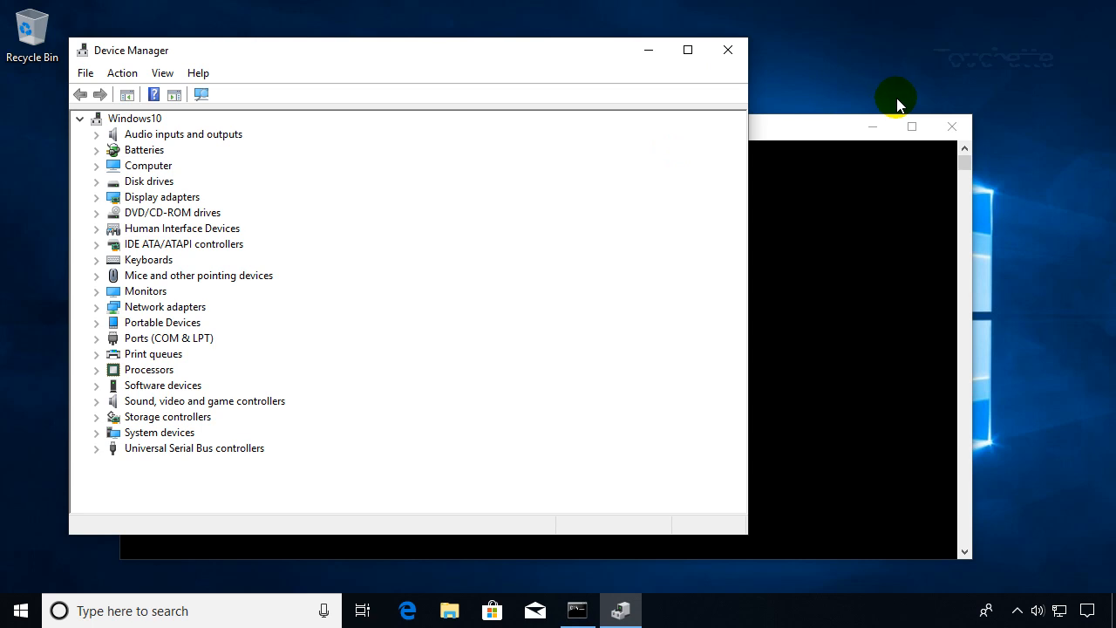